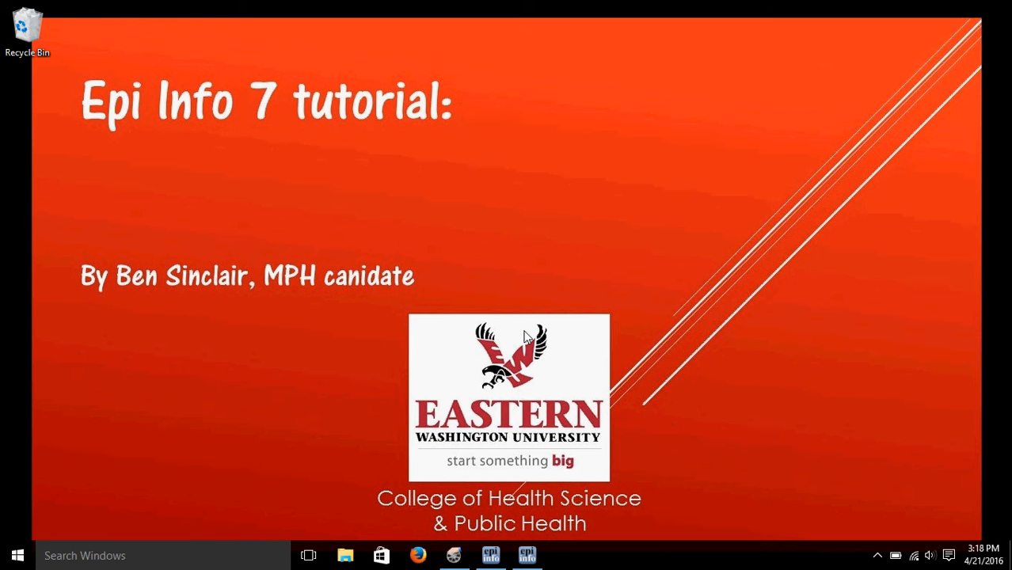
pyautogui.moveTo(539, 385)
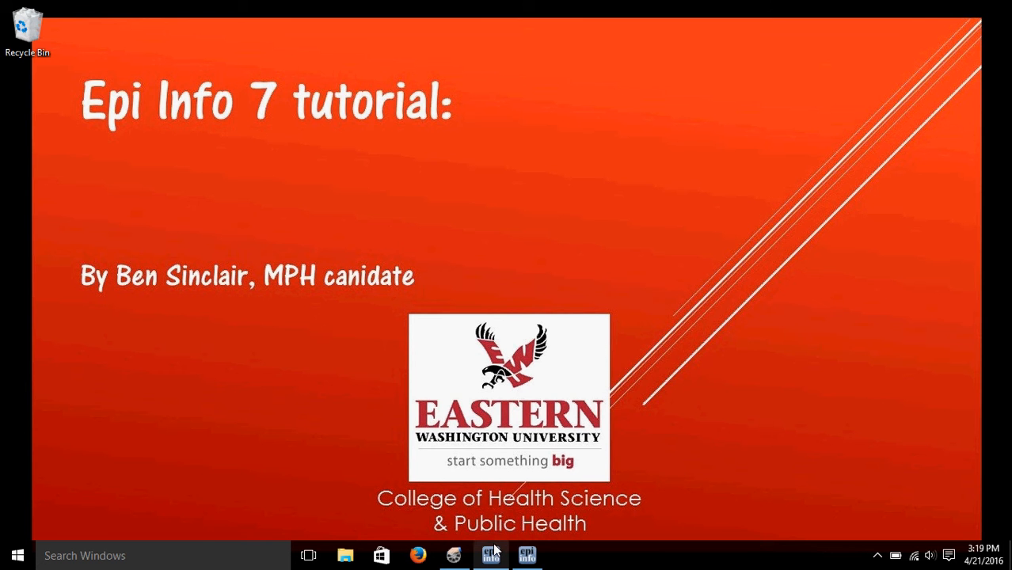
# - Switch from the PowerPoint slide to the Epi Info Dashboard window
pyautogui.click(493, 555)
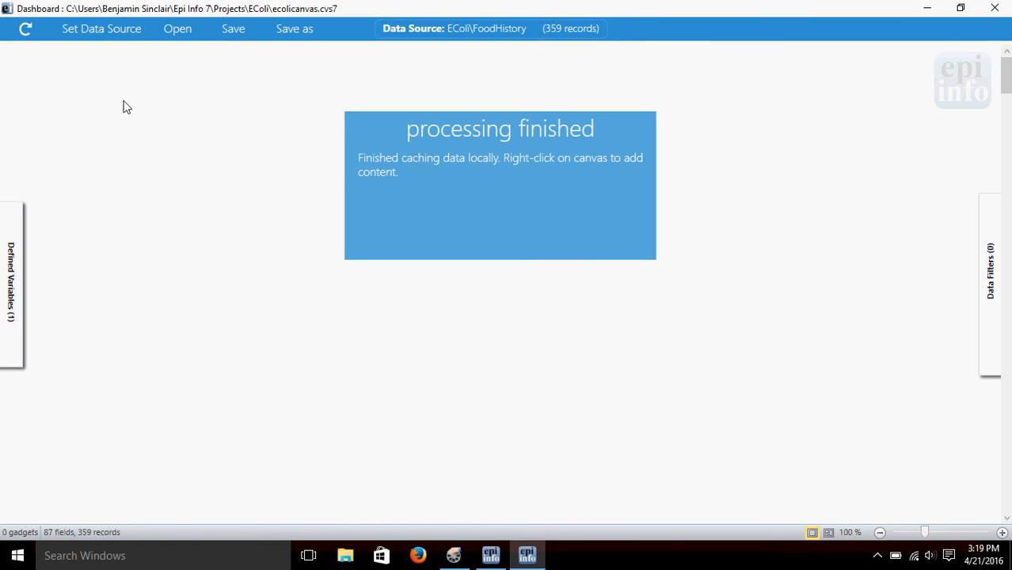
# - Add a Frequency analysis gadget to the empty dashboard canvas
pyautogui.rightClick(127, 108)
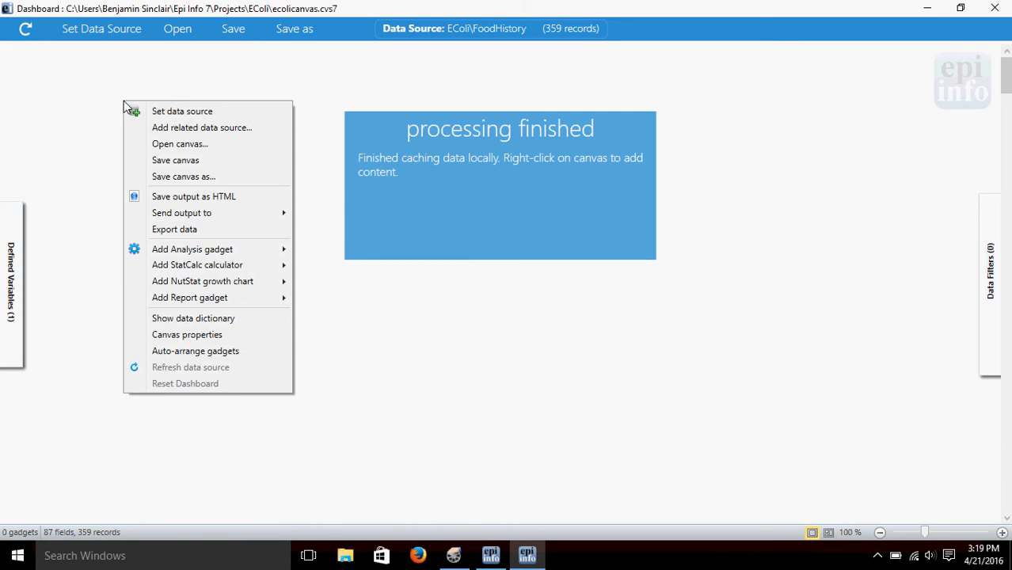
pyautogui.moveTo(203, 250)
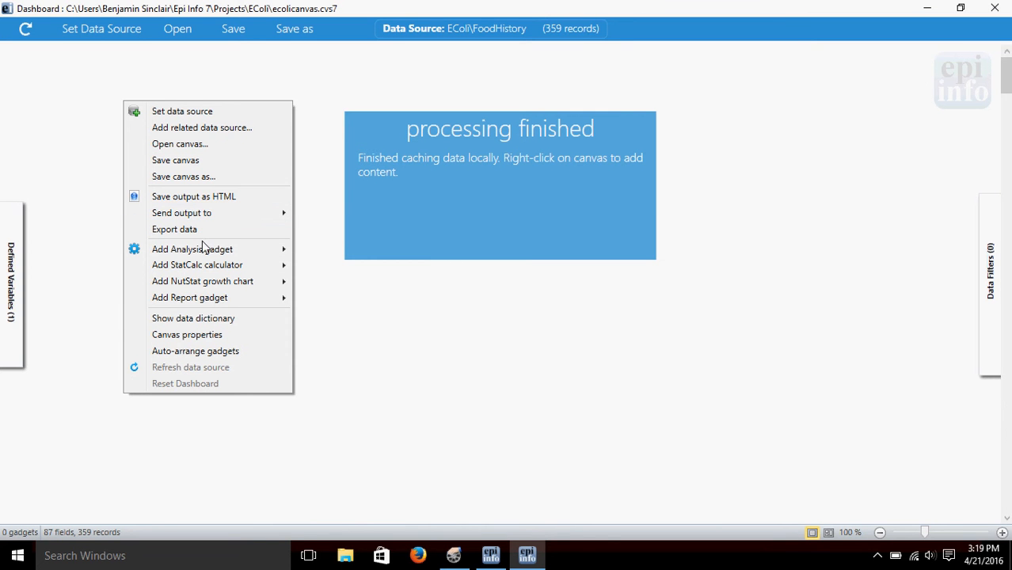
pyautogui.moveTo(219, 253)
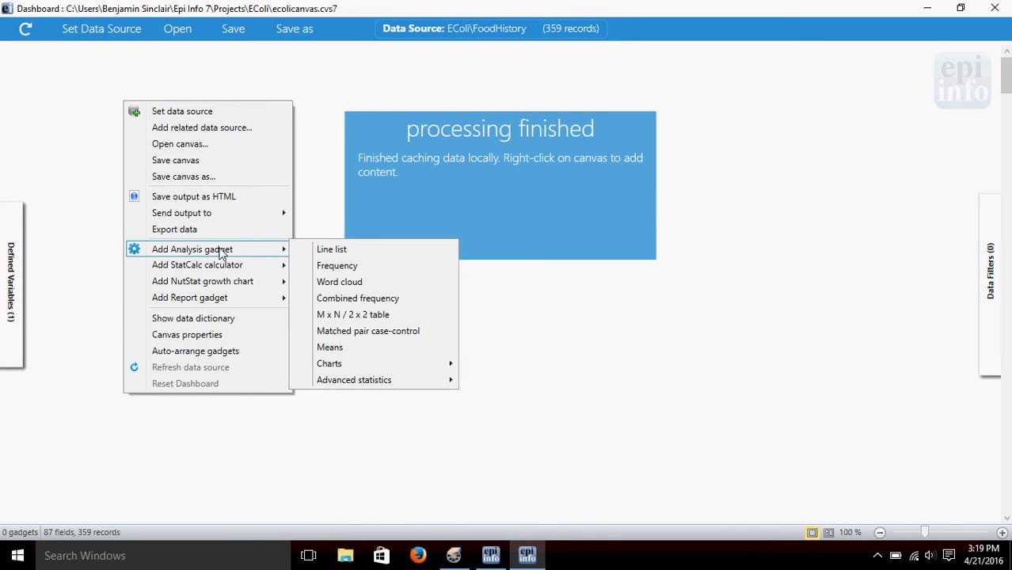
pyautogui.moveTo(345, 266)
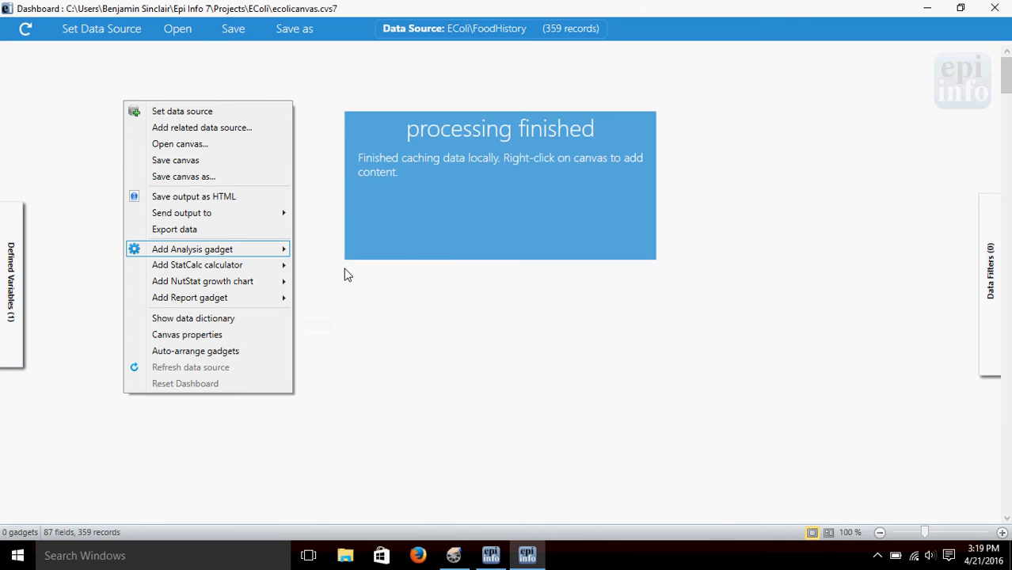
pyautogui.click(192, 249)
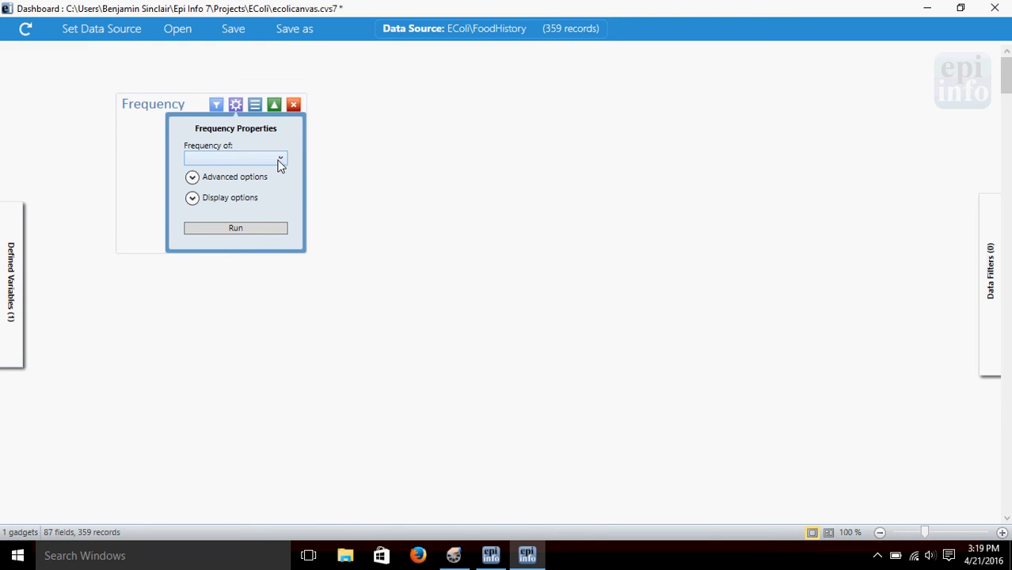
# - Choose ILL as the variable the Frequency gadget counts
pyautogui.click(279, 159)
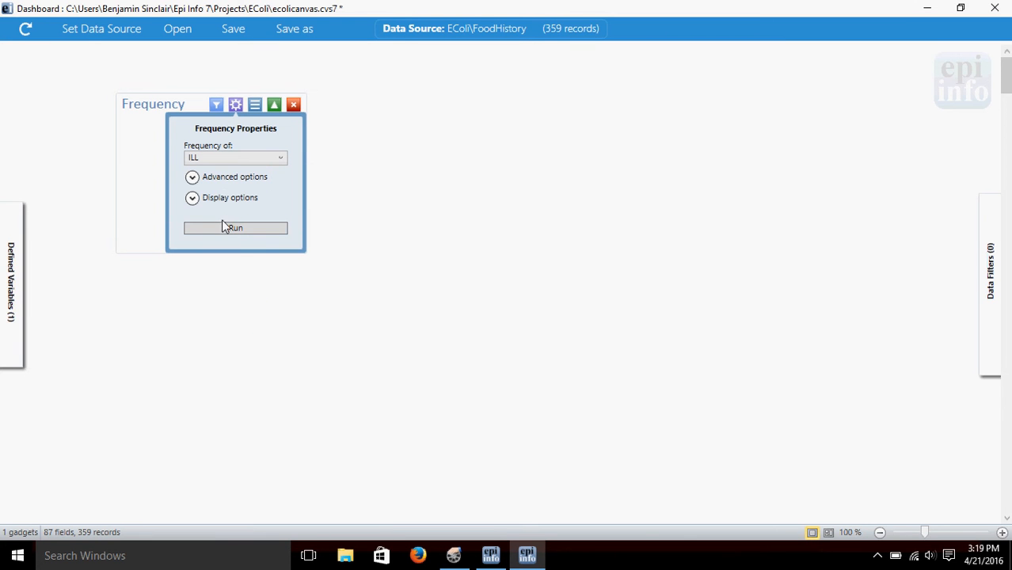
# - Run the ILL frequency table: 276 Yes (76.88%) and 83 No of 359 records
pyautogui.click(235, 228)
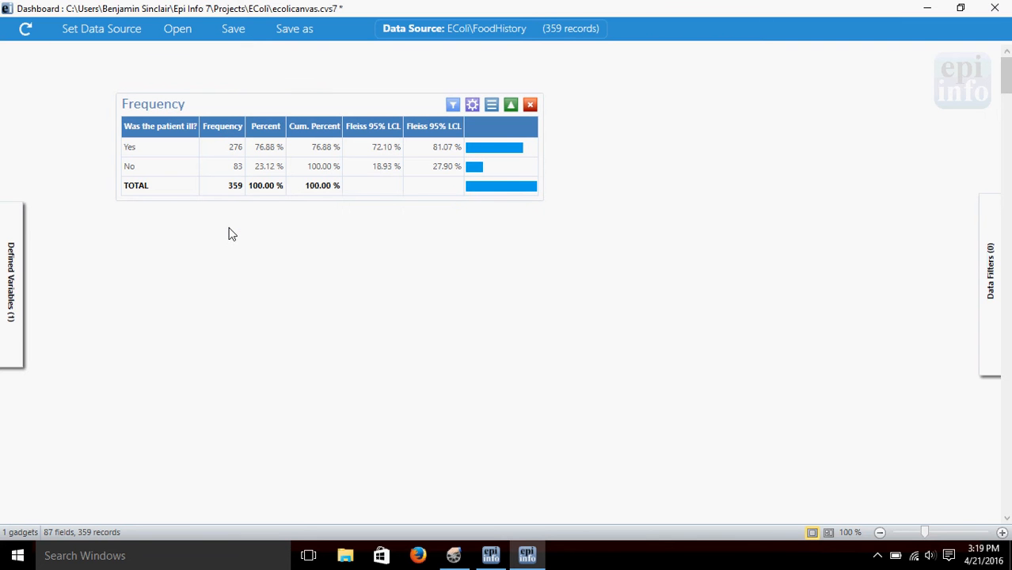
pyautogui.moveTo(175, 219)
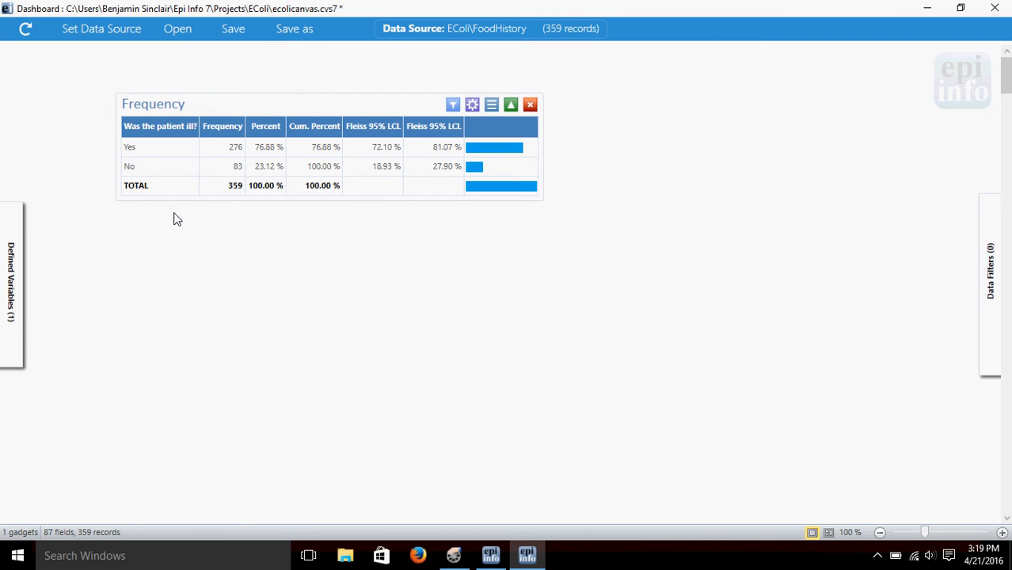
pyautogui.moveTo(184, 196)
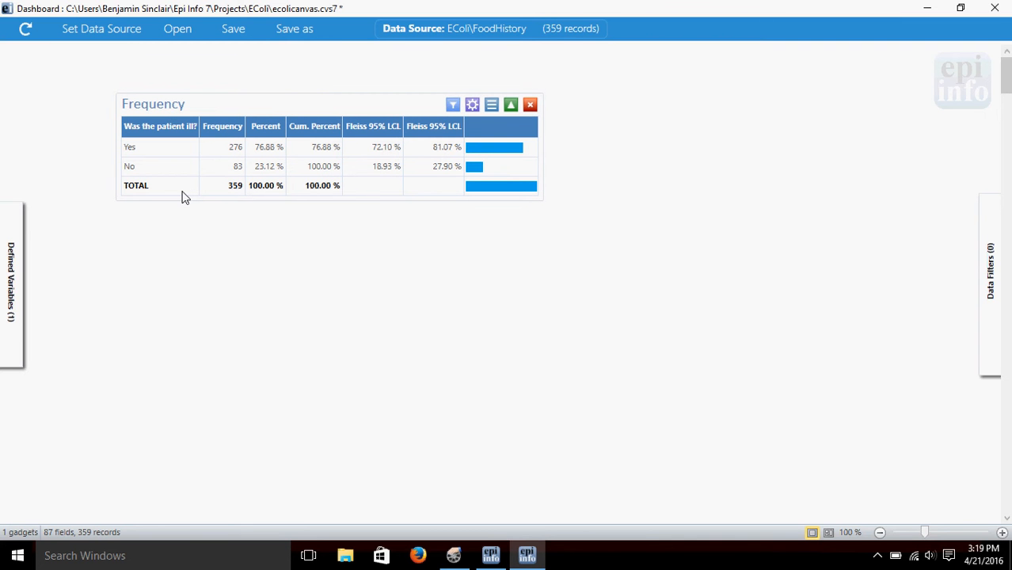
pyautogui.moveTo(291, 83)
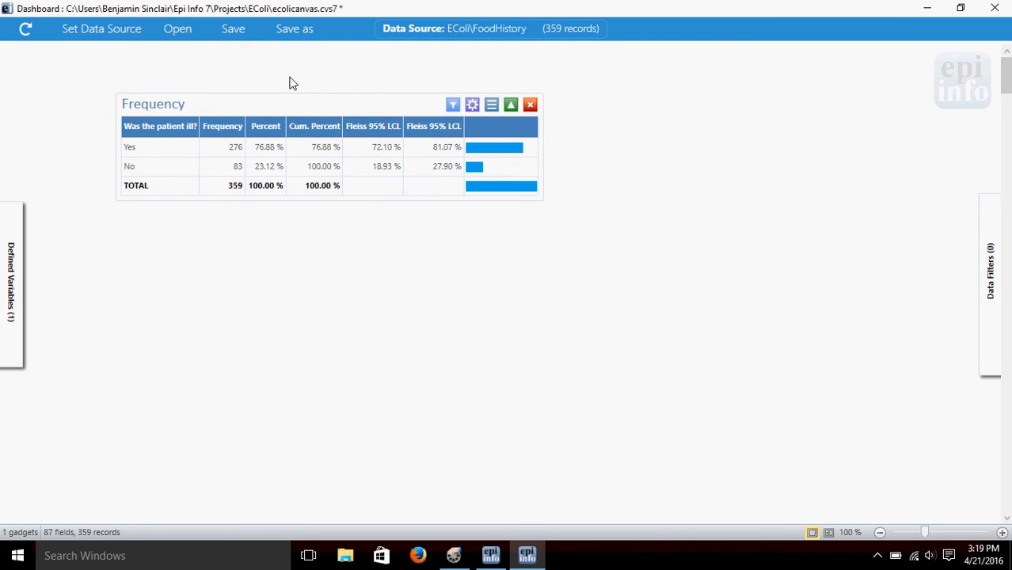
pyautogui.moveTo(193, 149)
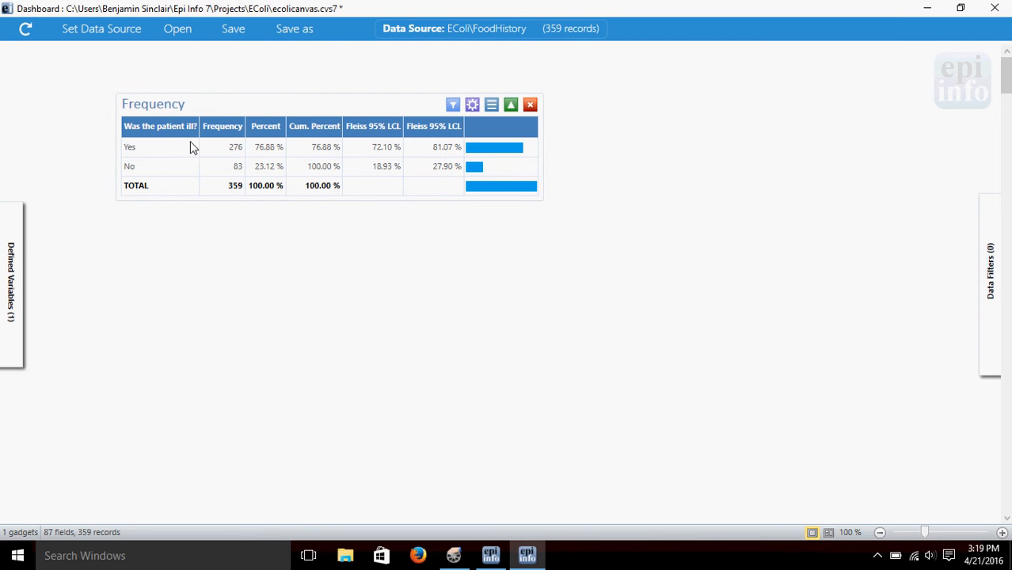
pyautogui.moveTo(228, 152)
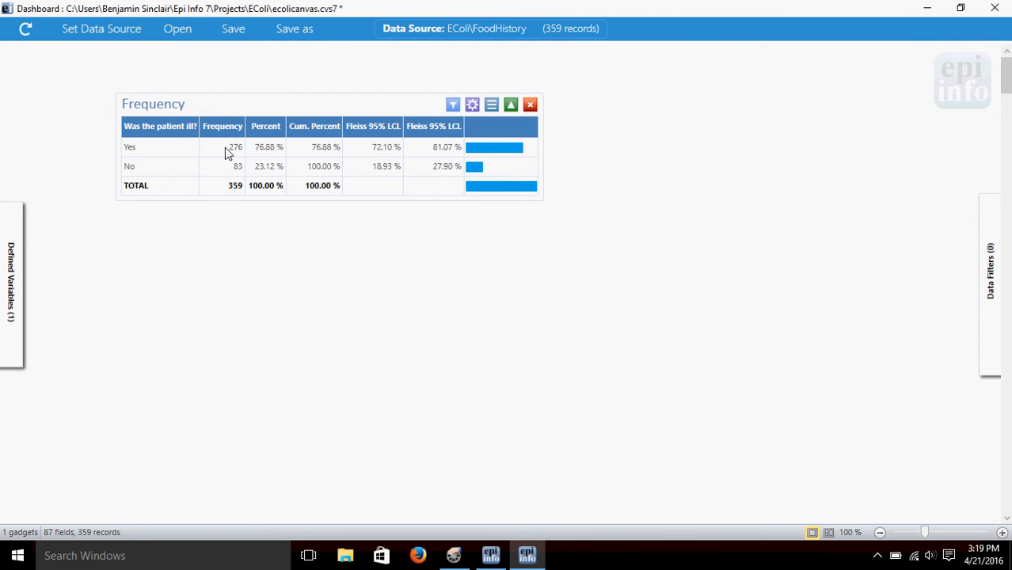
pyautogui.moveTo(247, 168)
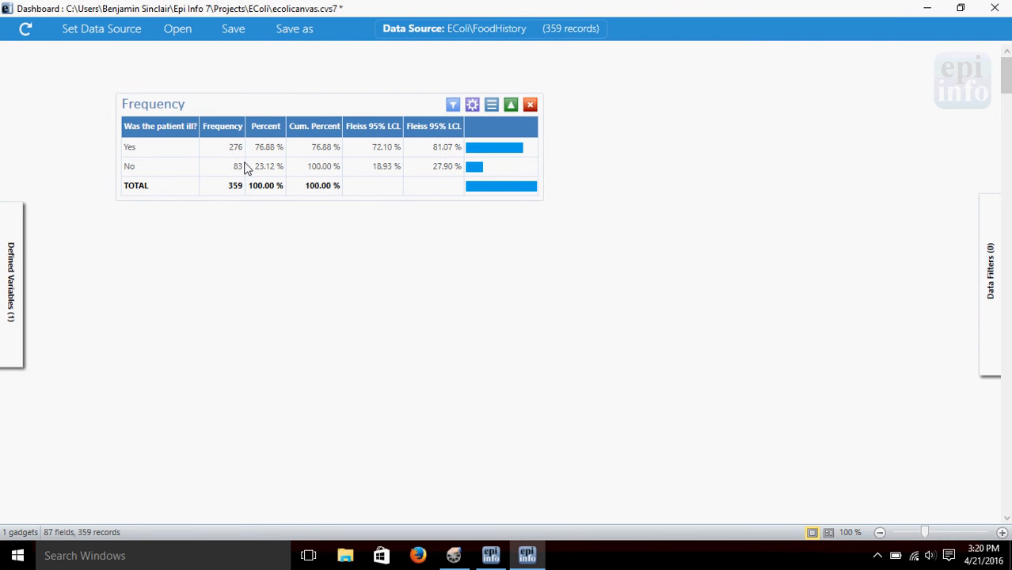
pyautogui.moveTo(181, 191)
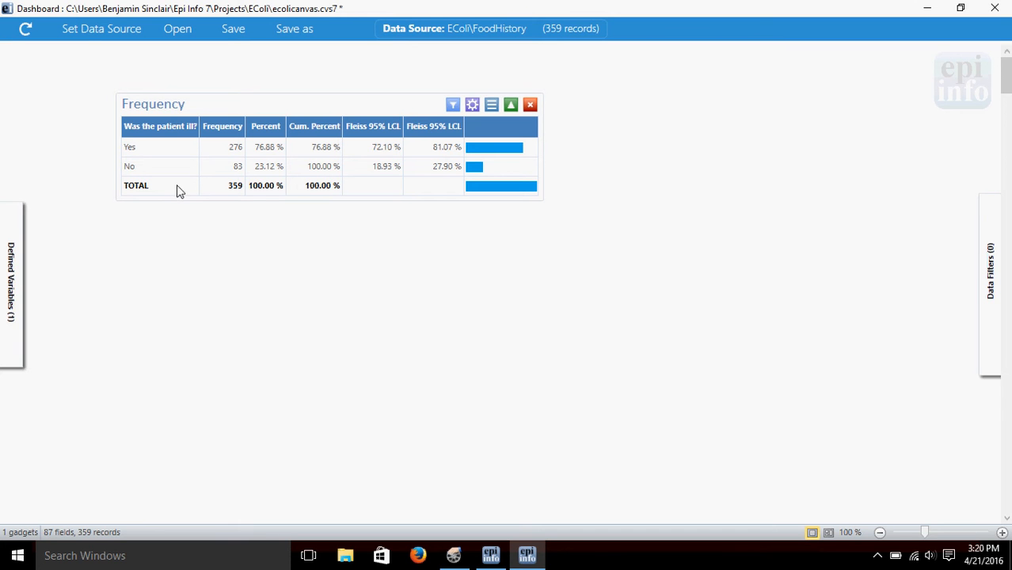
pyautogui.moveTo(236, 196)
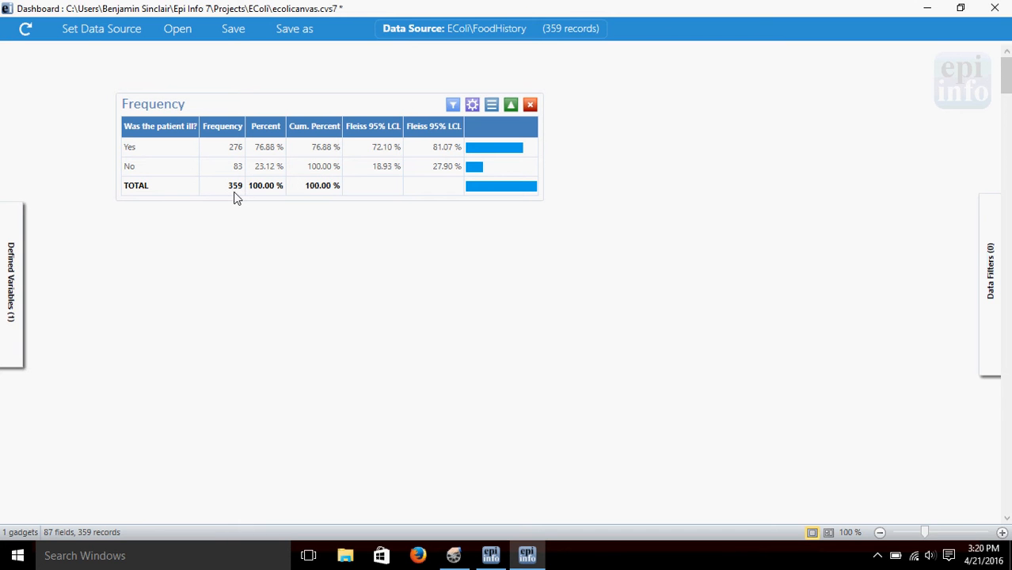
pyautogui.moveTo(269, 146)
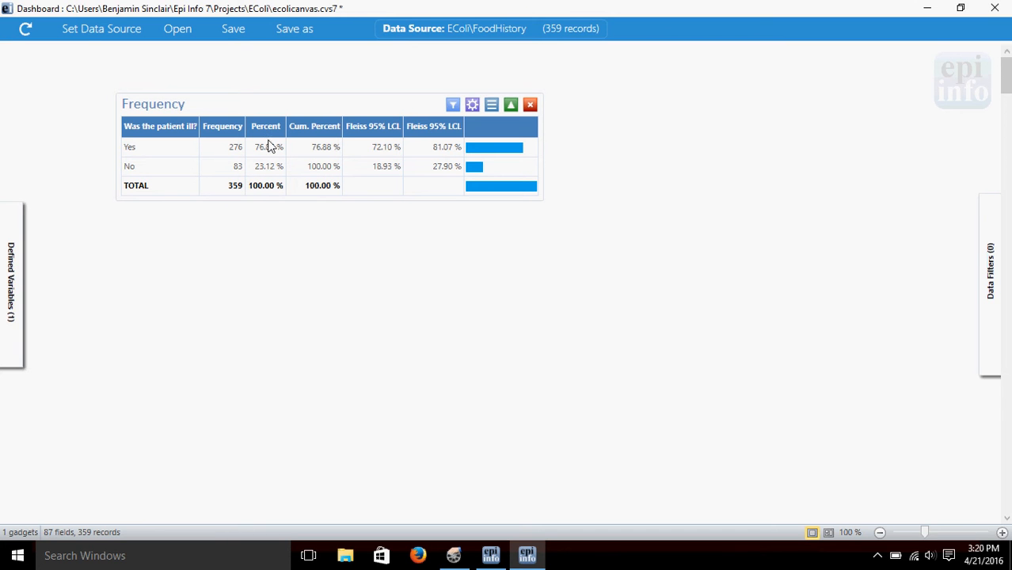
pyautogui.moveTo(273, 161)
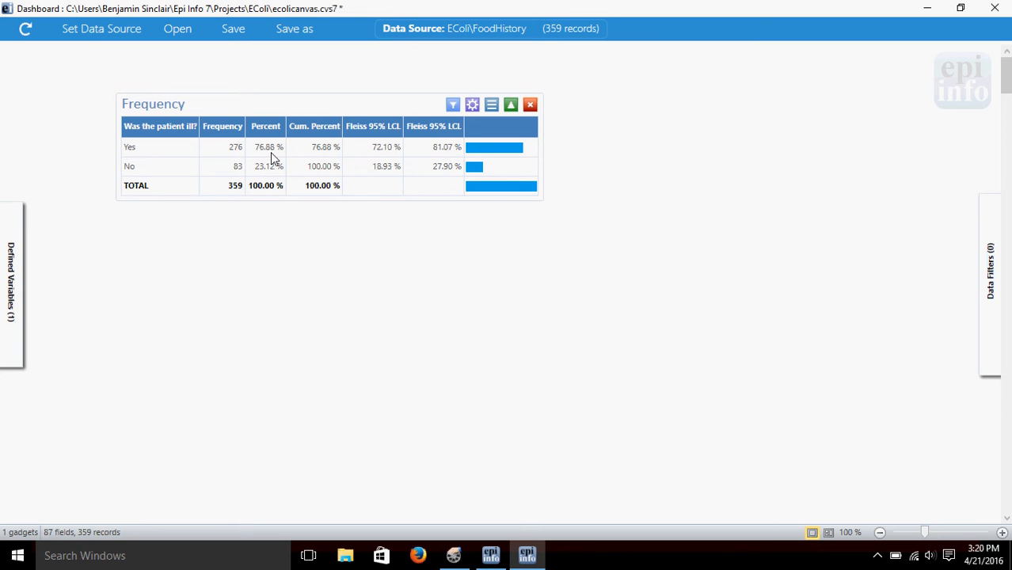
pyautogui.moveTo(358, 127)
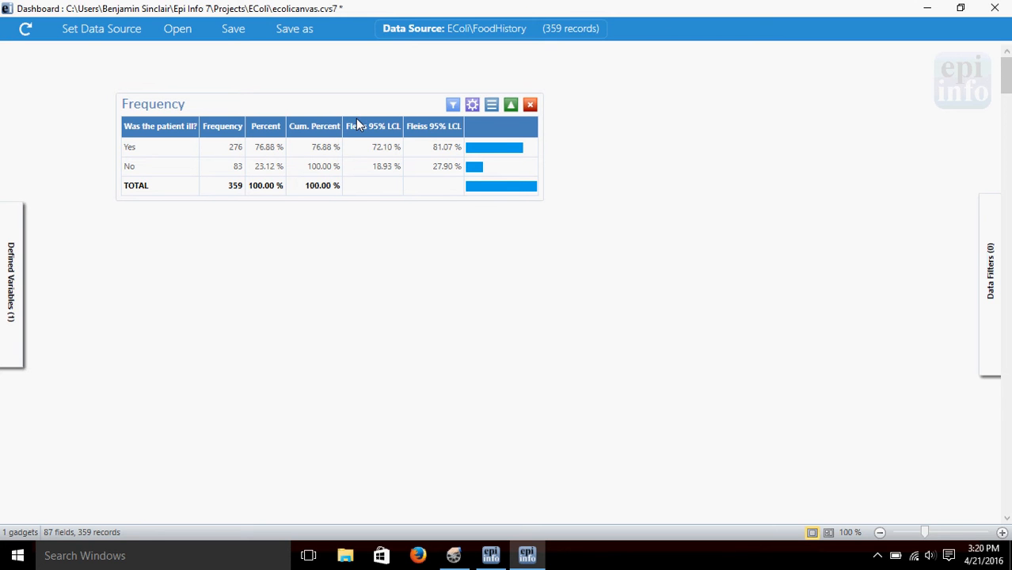
pyautogui.moveTo(482, 257)
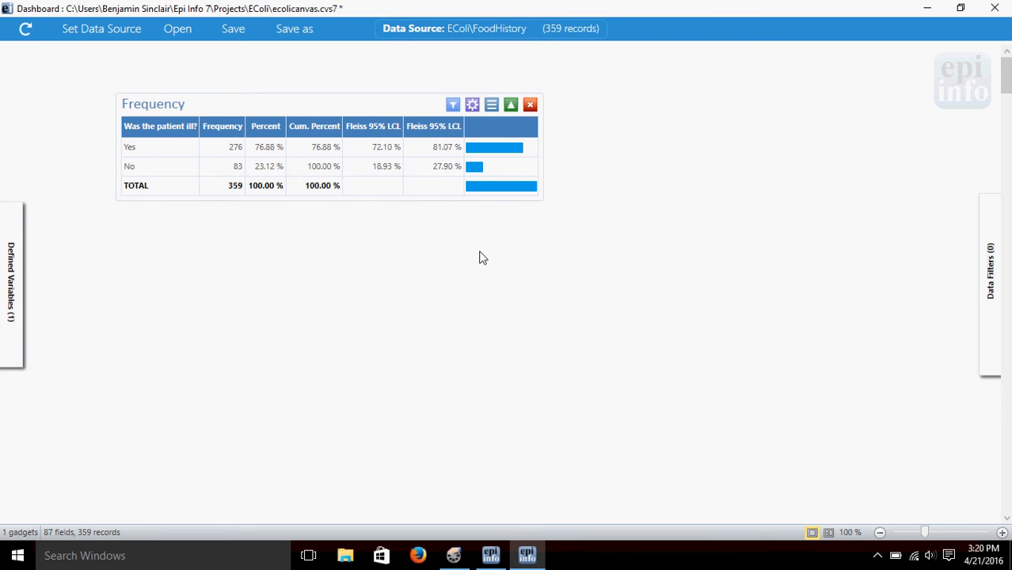
pyautogui.moveTo(469, 150)
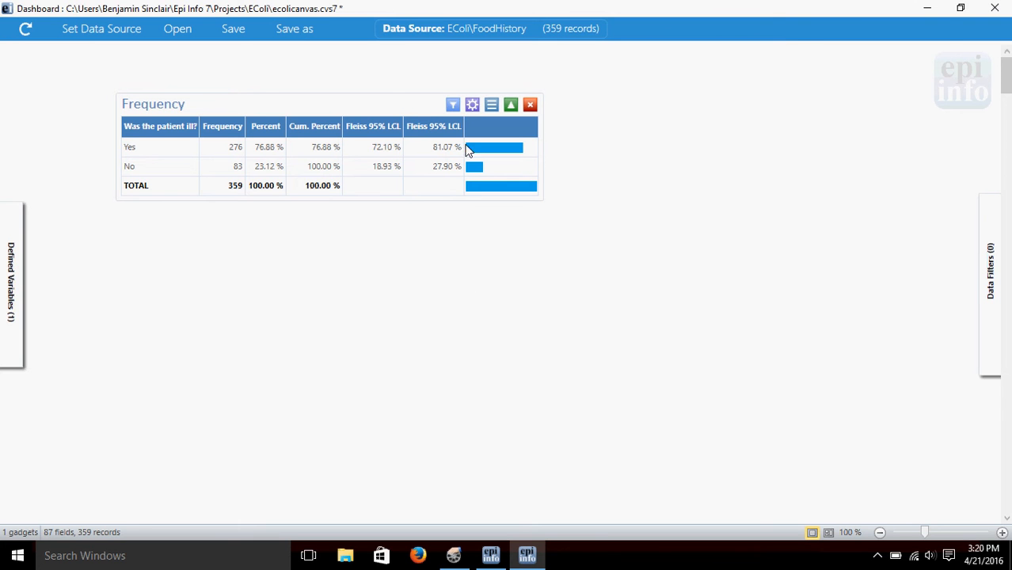
pyautogui.moveTo(472, 105)
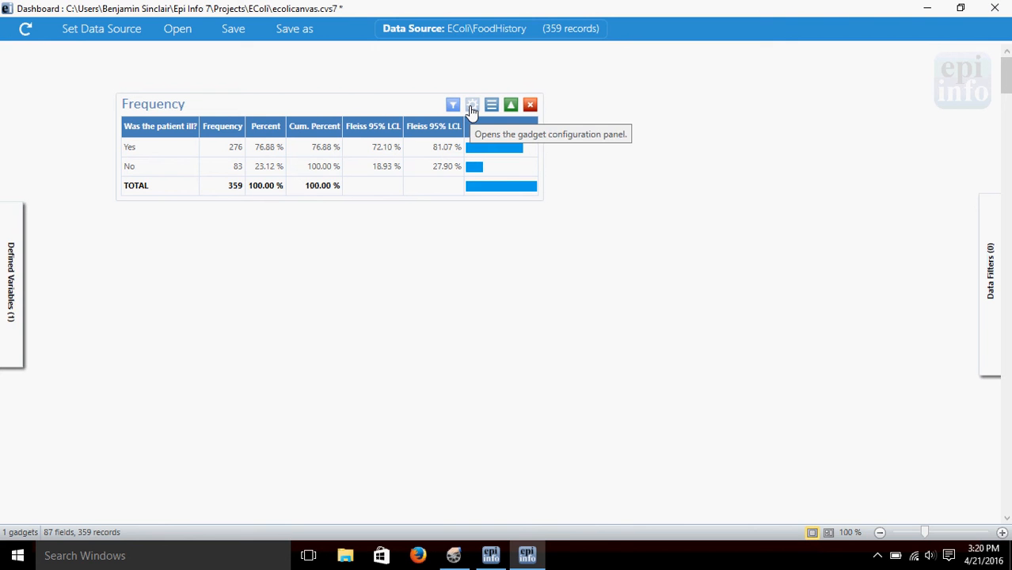
pyautogui.moveTo(247, 82)
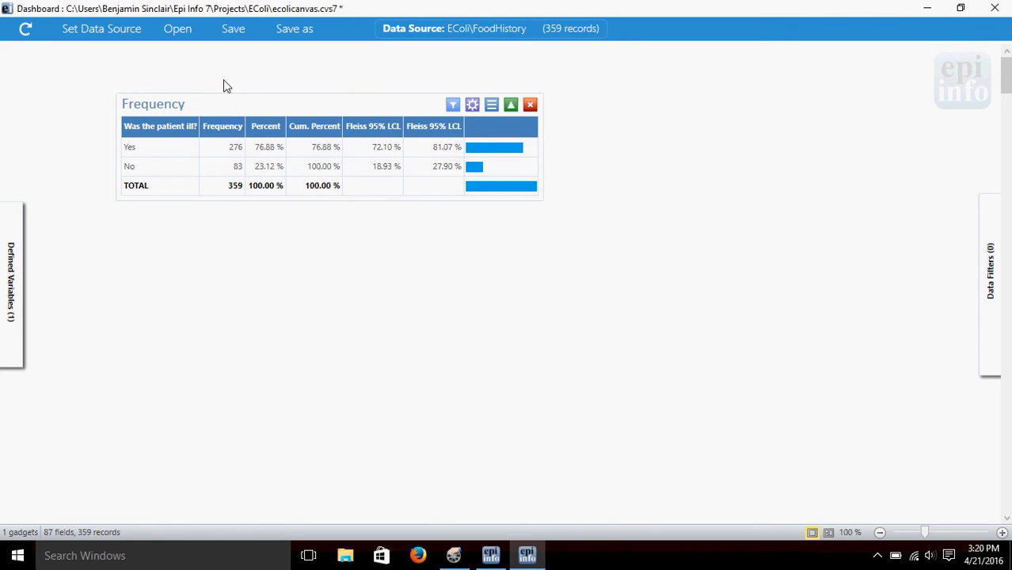
pyautogui.moveTo(406, 71)
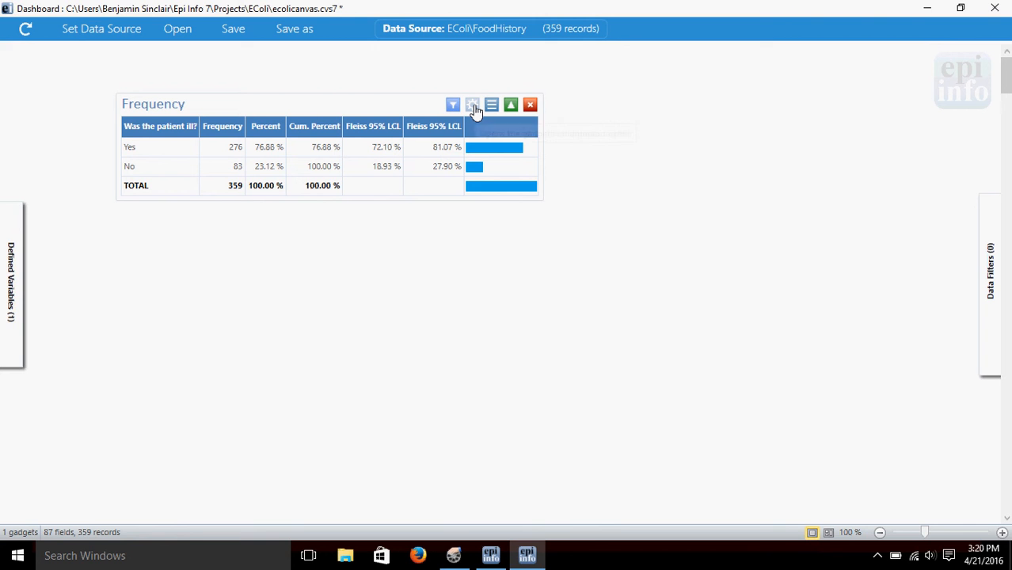
pyautogui.moveTo(472, 104)
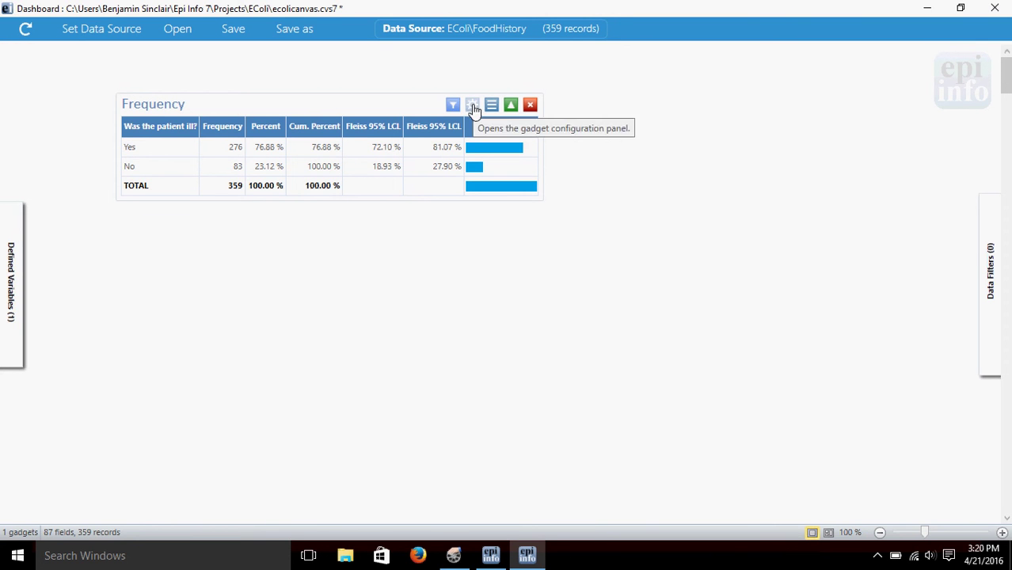
# - In the frequency gadget's advanced options, stratify the ILL frequency by Sex
pyautogui.click(472, 105)
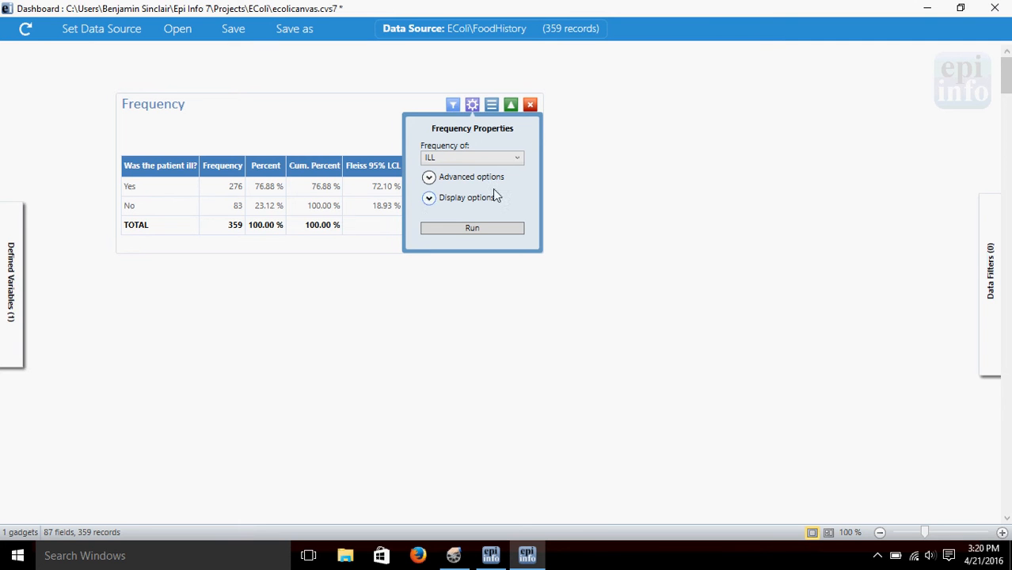
pyautogui.moveTo(513, 217)
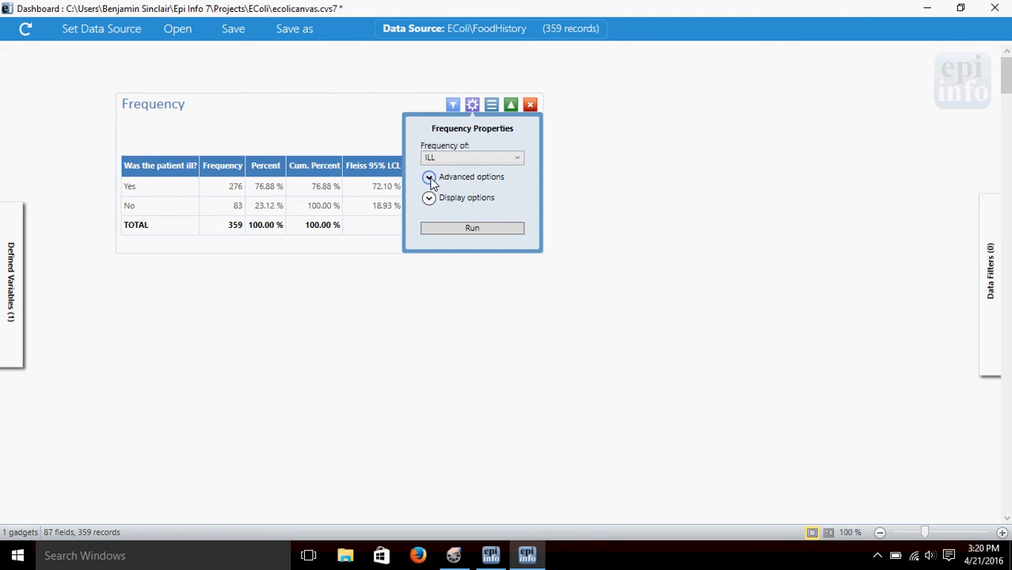
pyautogui.click(427, 177)
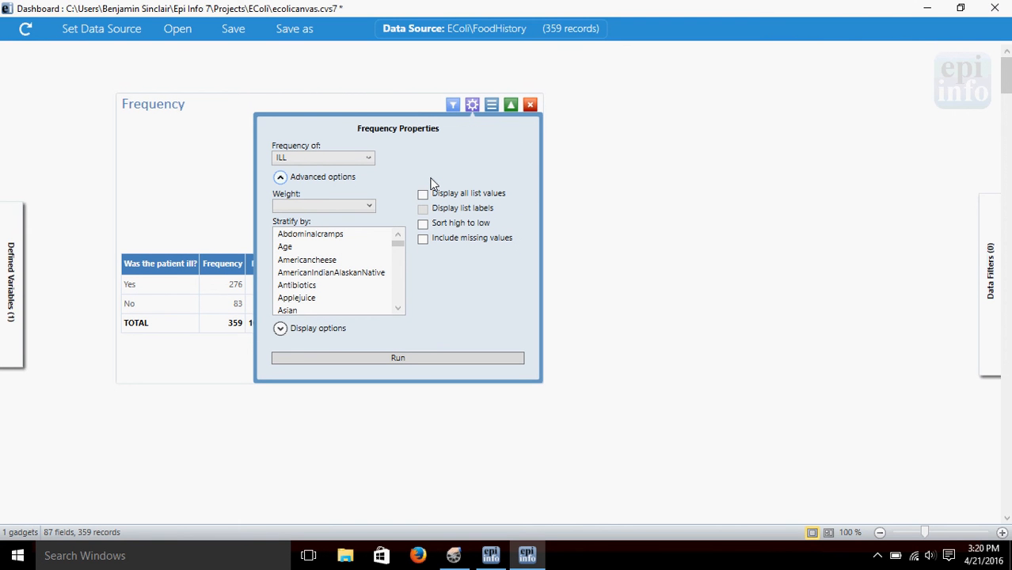
pyautogui.moveTo(488, 190)
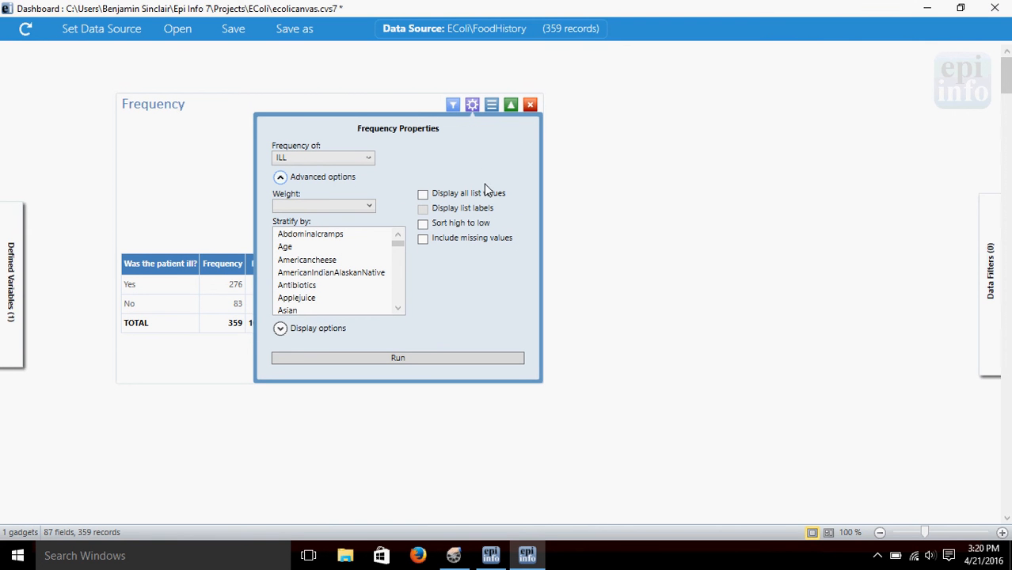
pyautogui.moveTo(481, 255)
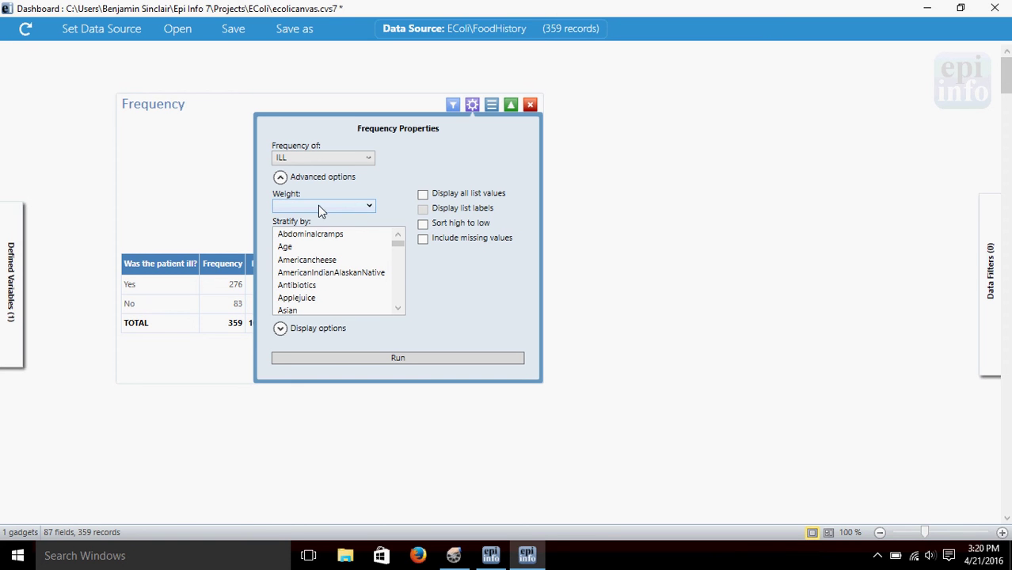
pyautogui.moveTo(355, 209)
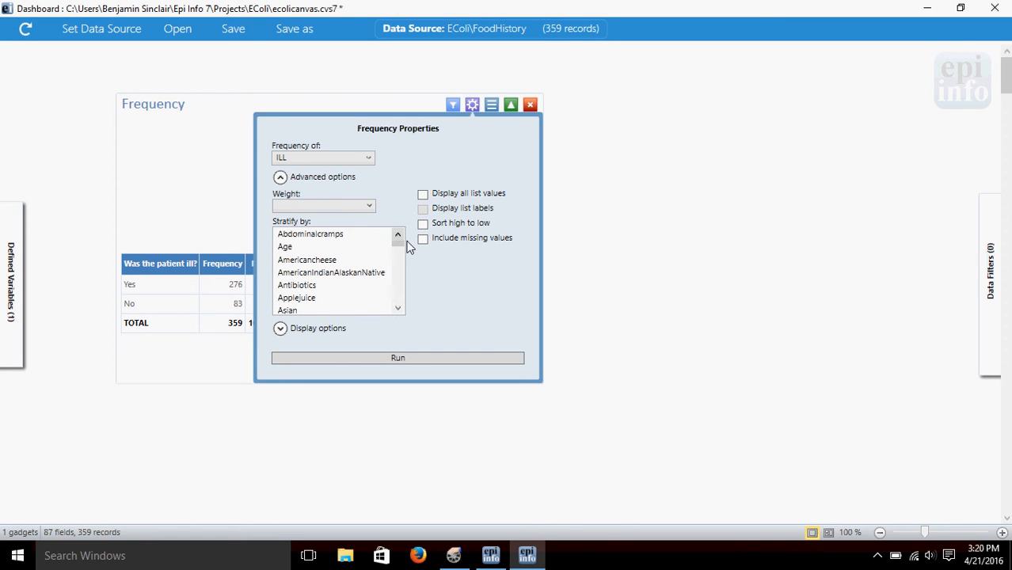
pyautogui.click(367, 206)
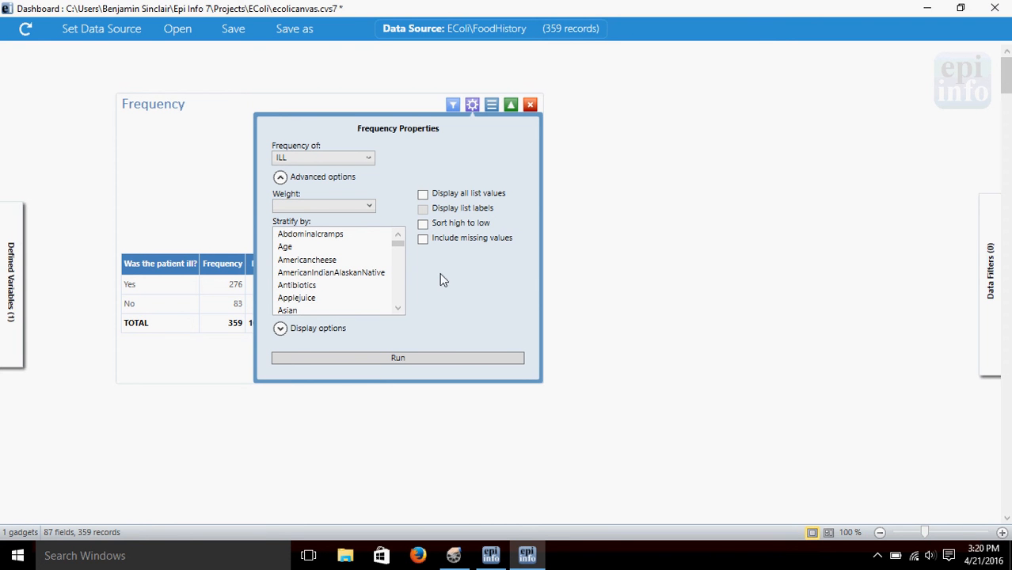
pyautogui.click(309, 234)
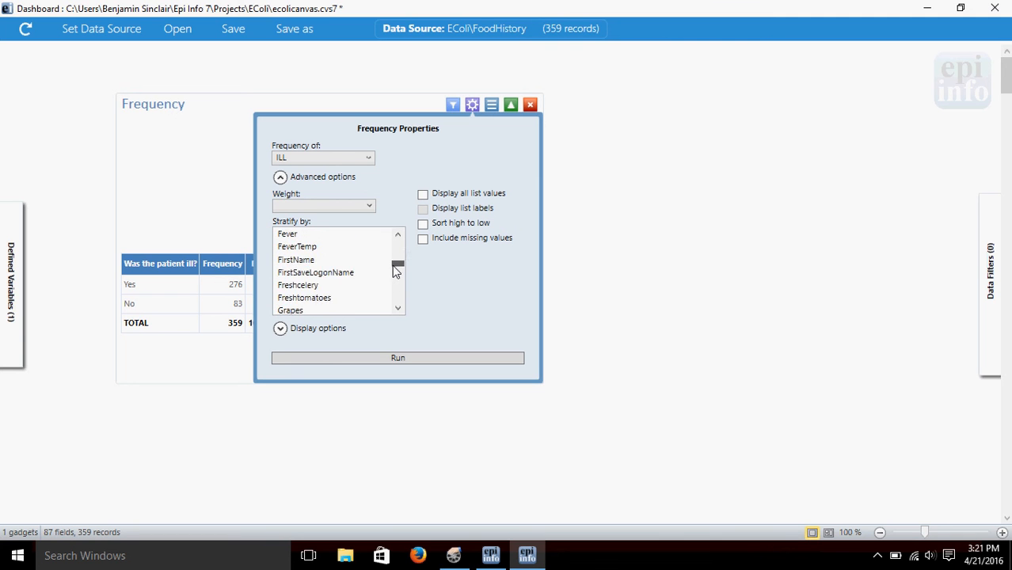
pyautogui.scroll(-3)
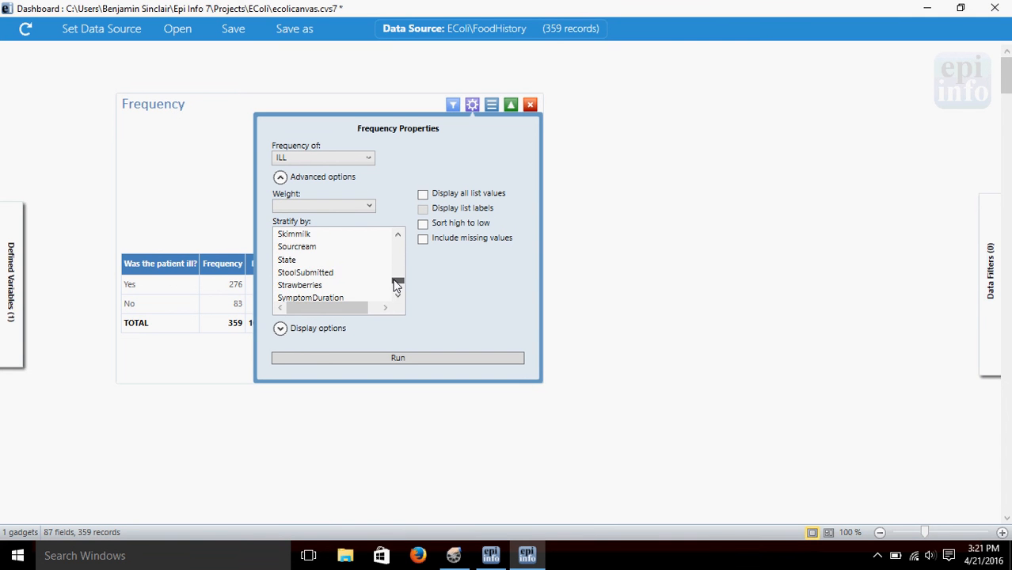
pyautogui.scroll(-3)
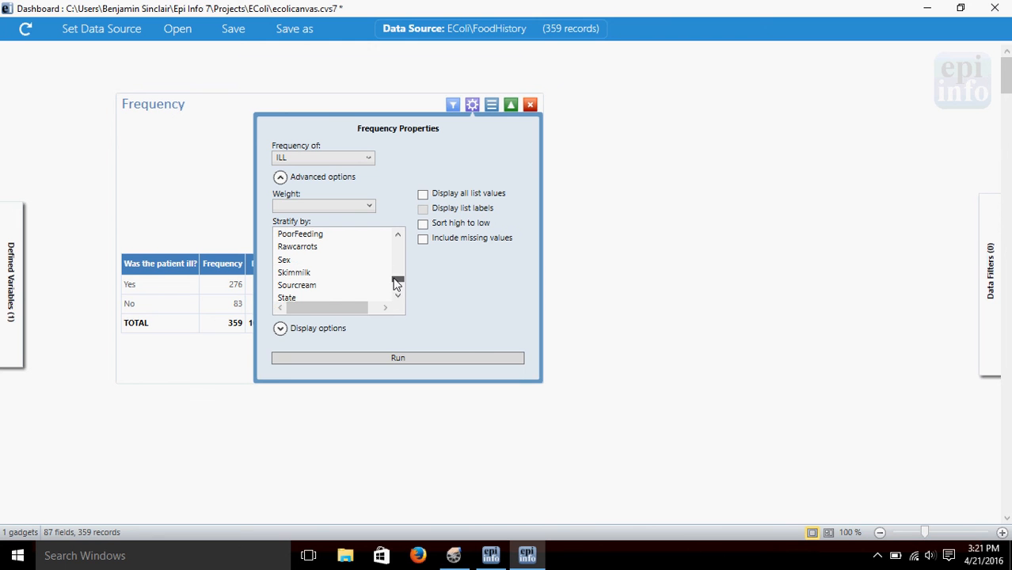
pyautogui.click(285, 260)
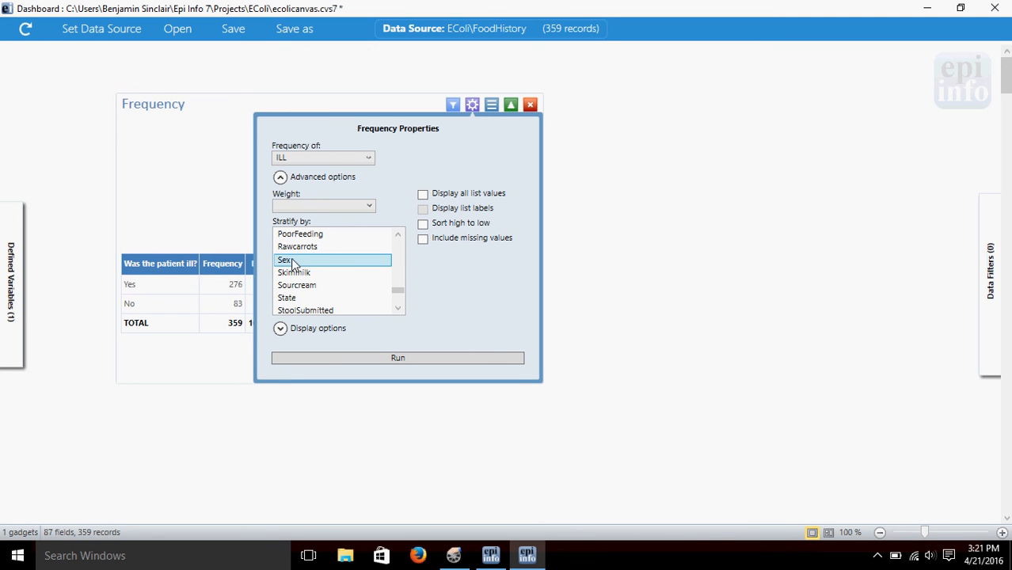
pyautogui.moveTo(396, 358)
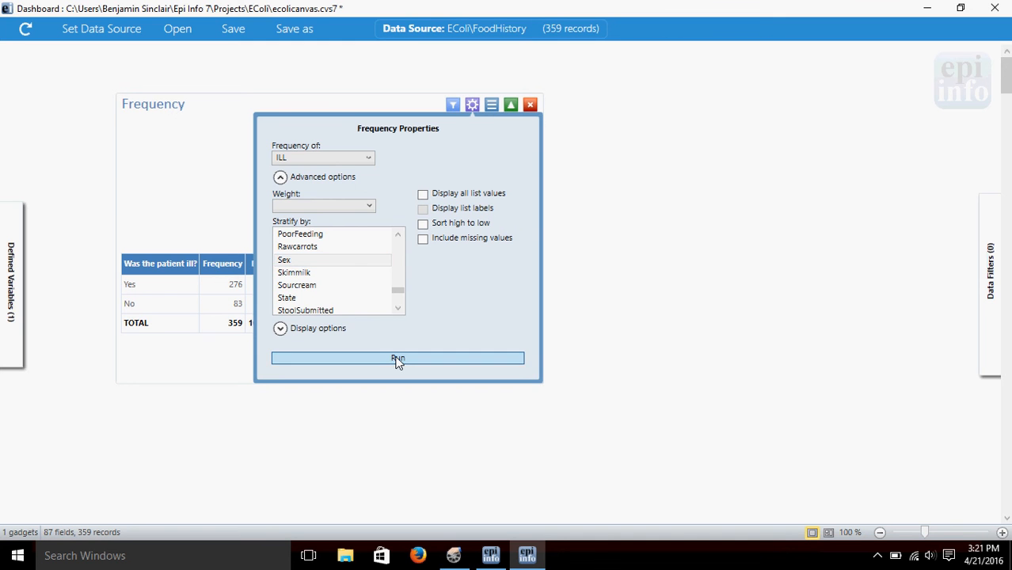
pyautogui.click(398, 358)
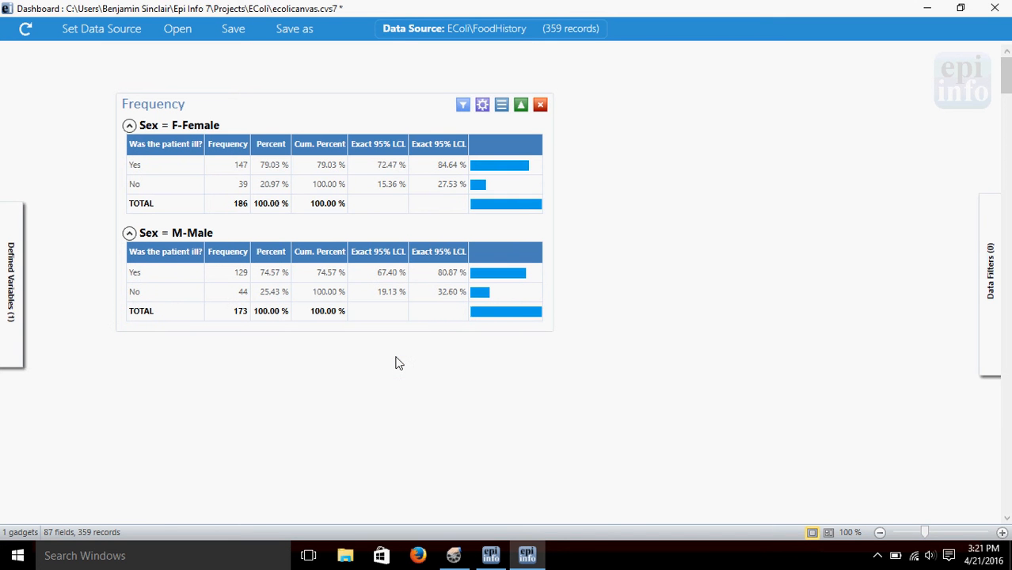
pyautogui.moveTo(101, 273)
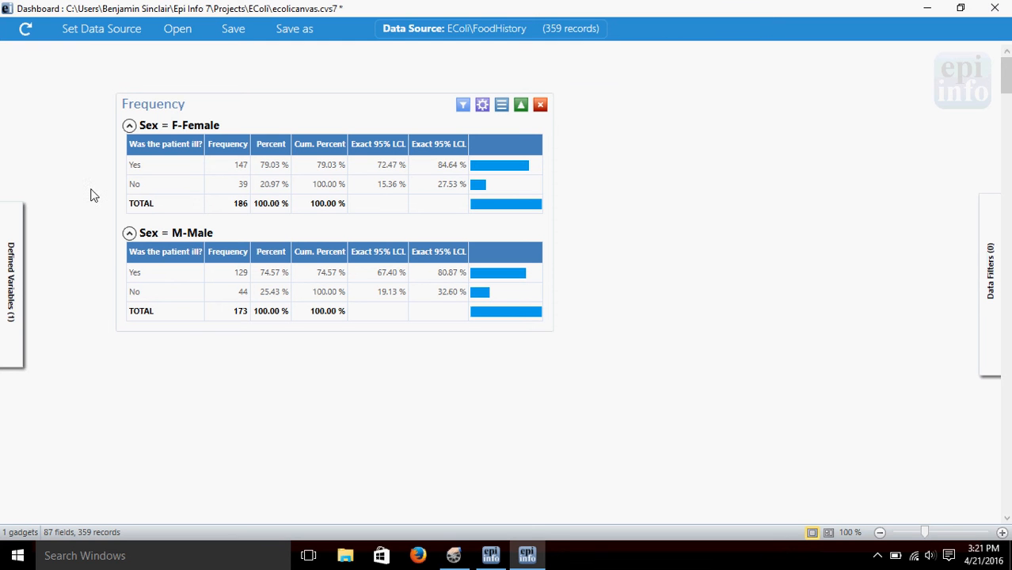
pyautogui.moveTo(167, 136)
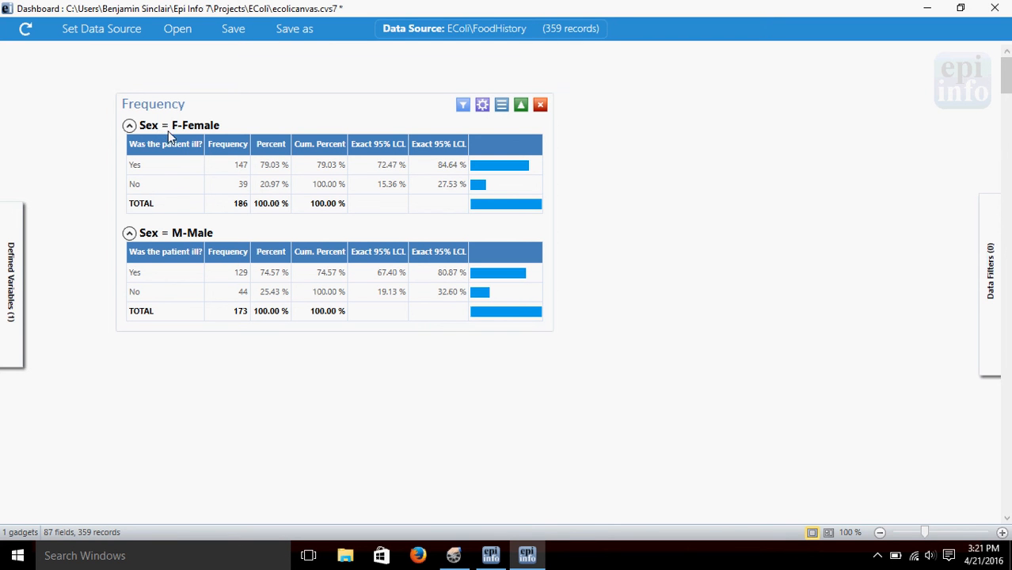
pyautogui.moveTo(244, 175)
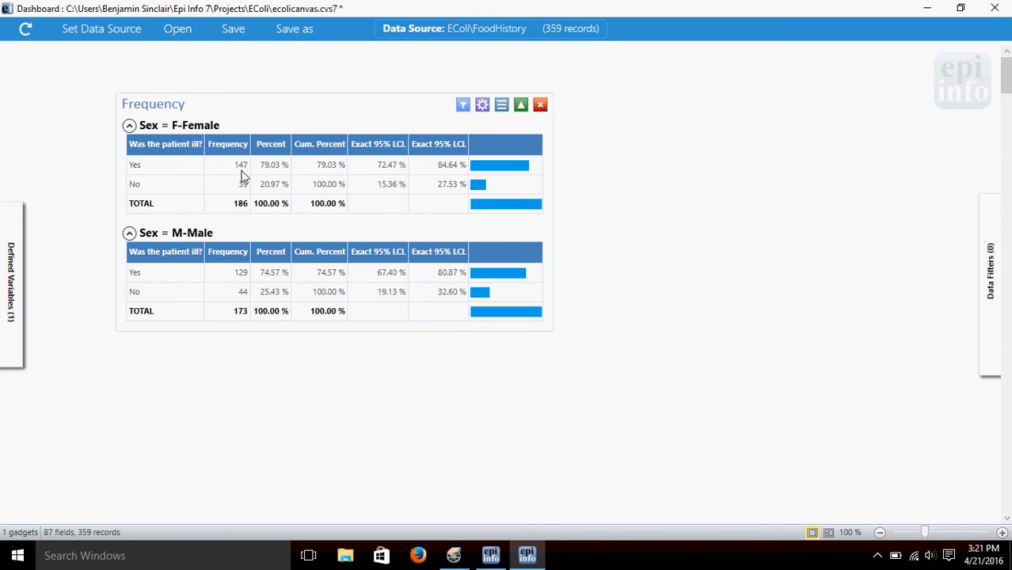
pyautogui.moveTo(204, 170)
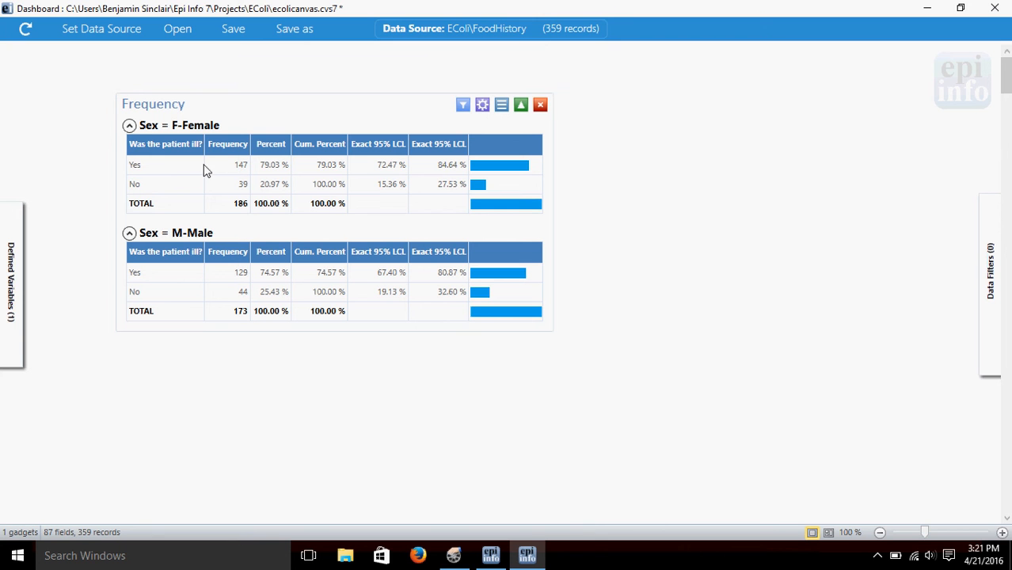
pyautogui.moveTo(193, 203)
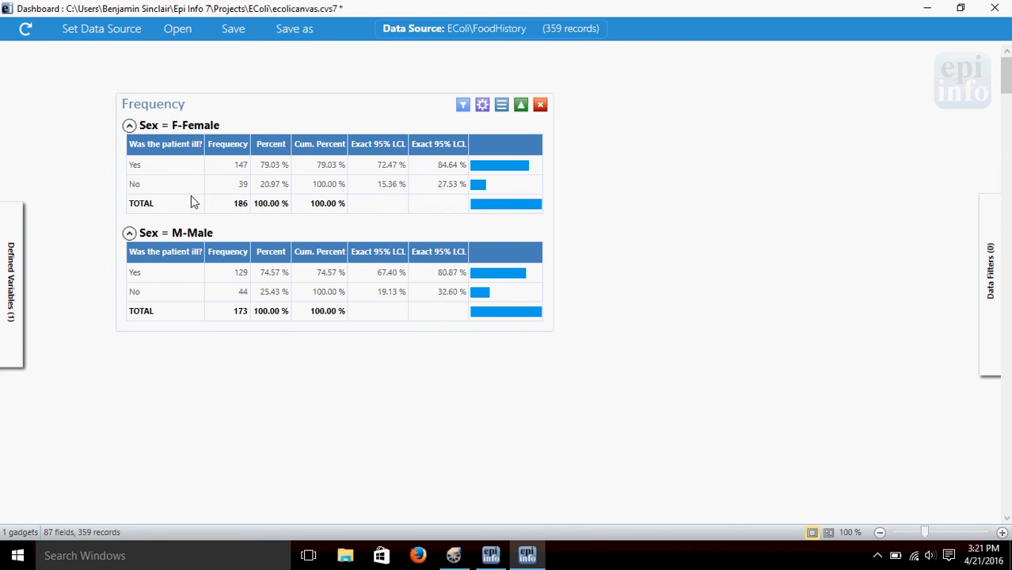
pyautogui.moveTo(225, 203)
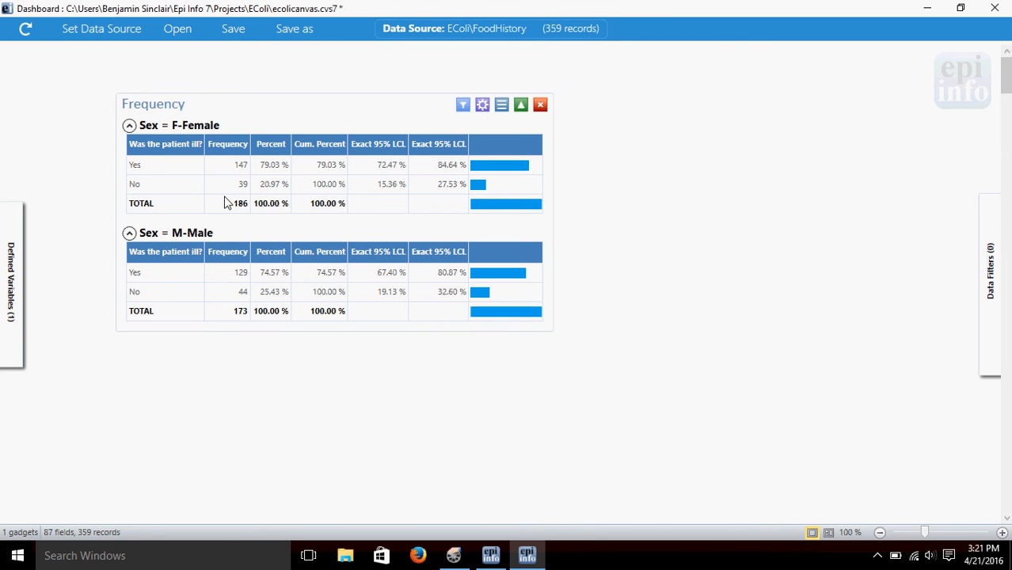
pyautogui.moveTo(241, 197)
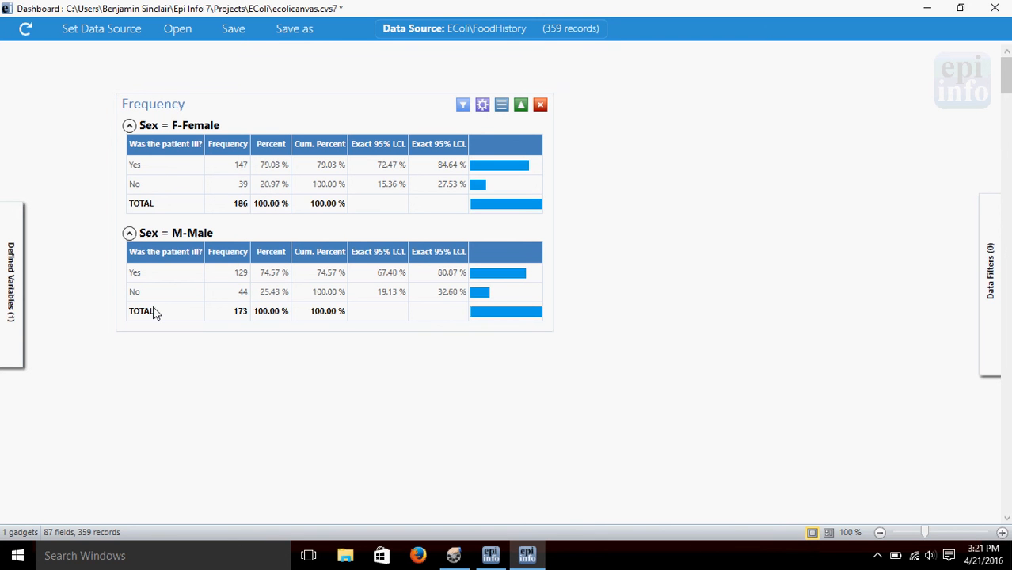
pyautogui.moveTo(145, 276)
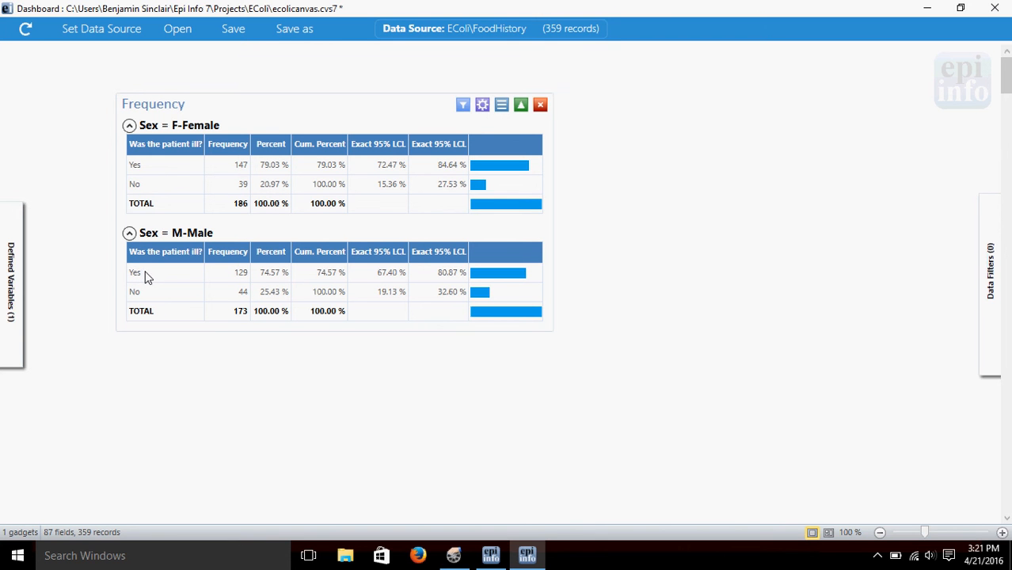
pyautogui.moveTo(160, 252)
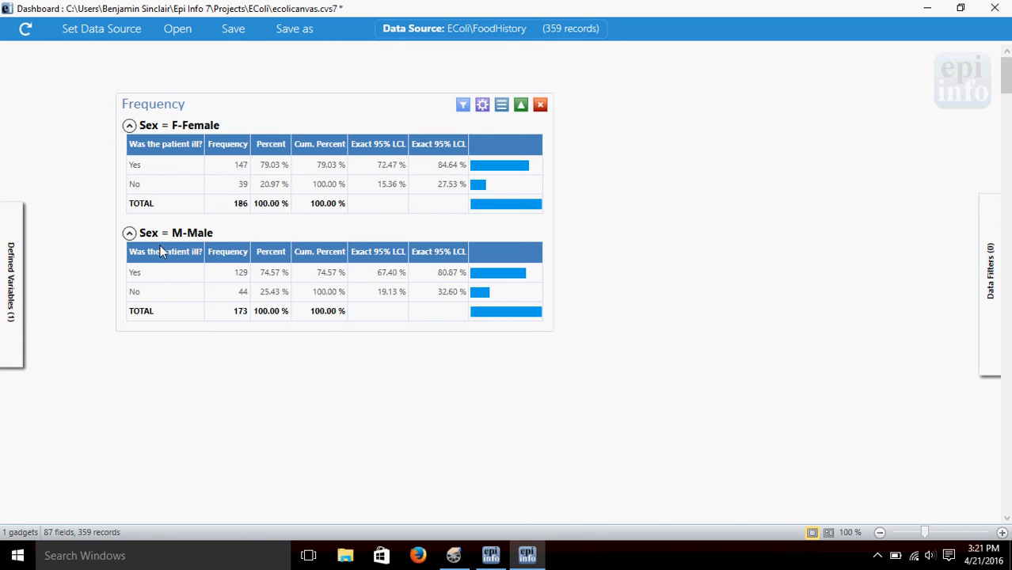
pyautogui.moveTo(231, 311)
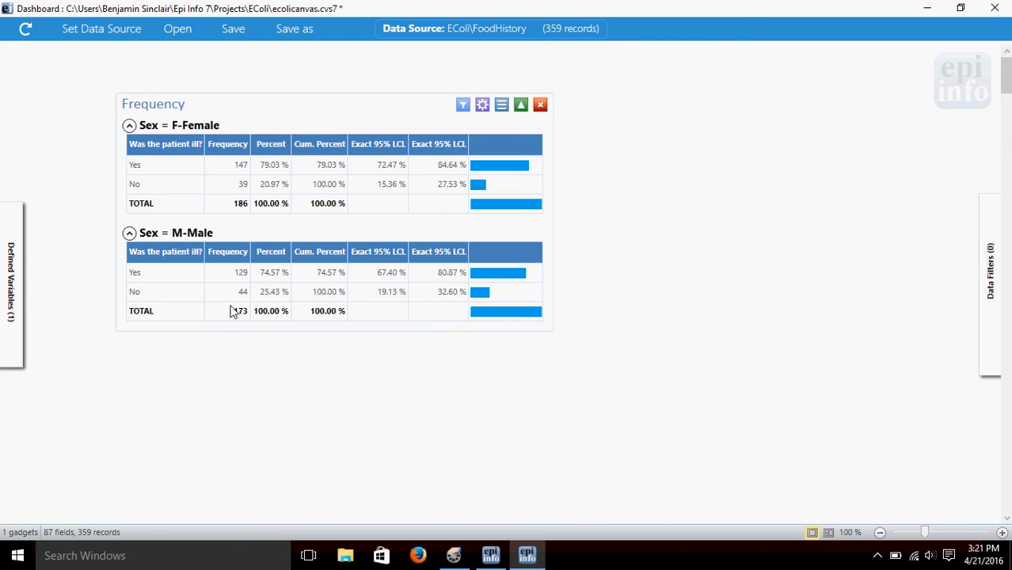
pyautogui.moveTo(218, 321)
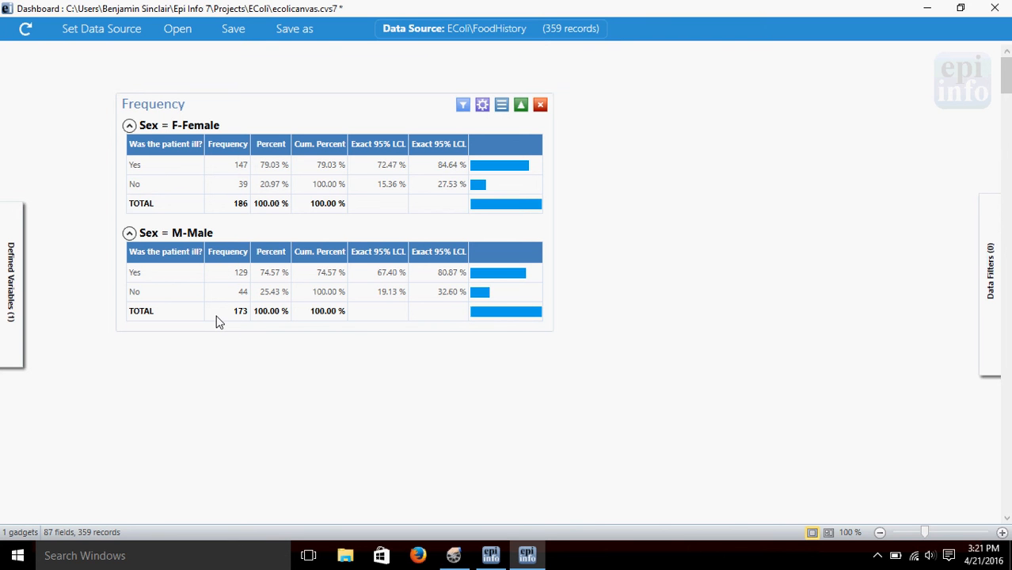
pyautogui.moveTo(207, 368)
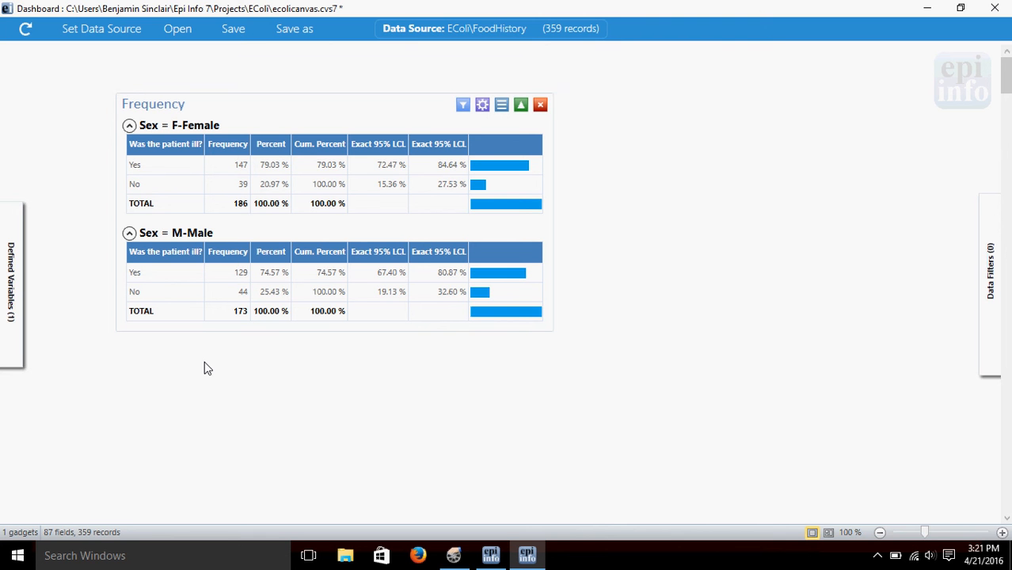
pyautogui.moveTo(355, 120)
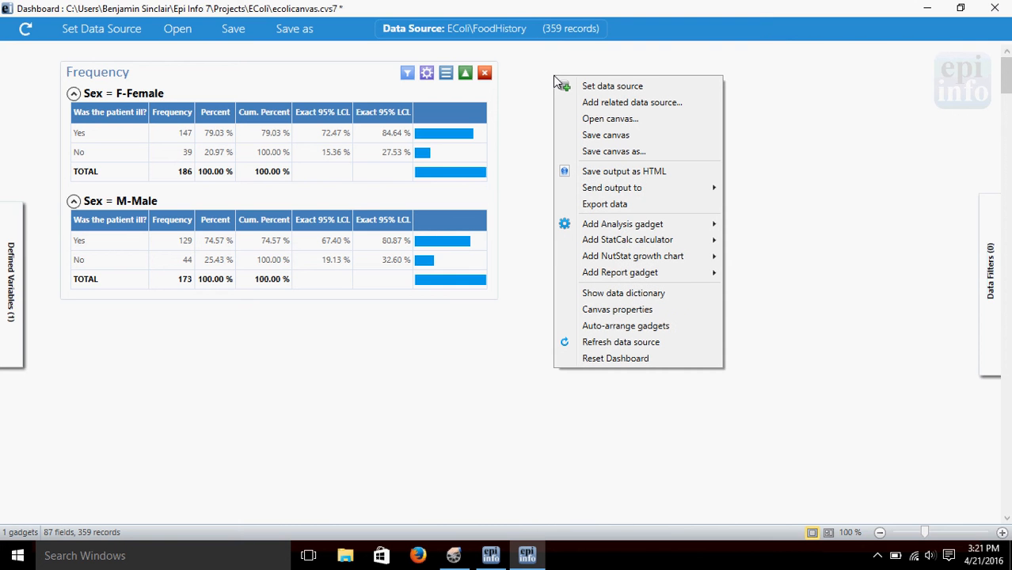
pyautogui.moveTo(605, 204)
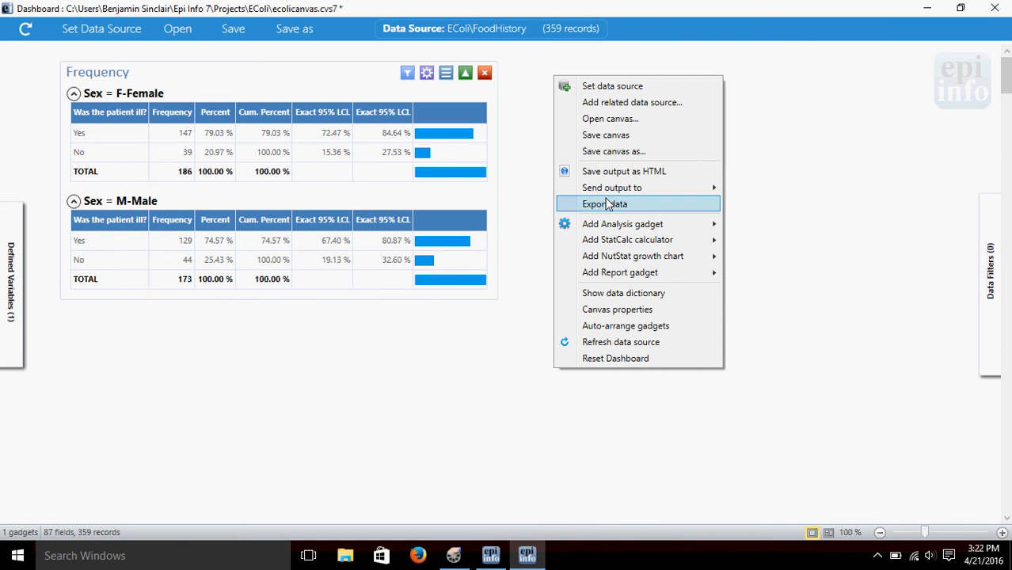
pyautogui.moveTo(627, 223)
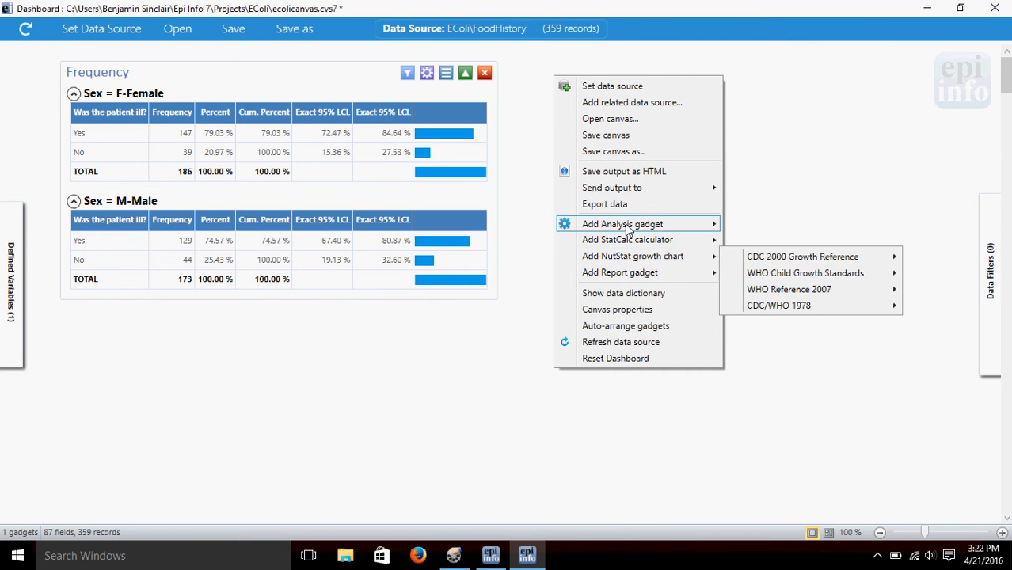
pyautogui.moveTo(630, 225)
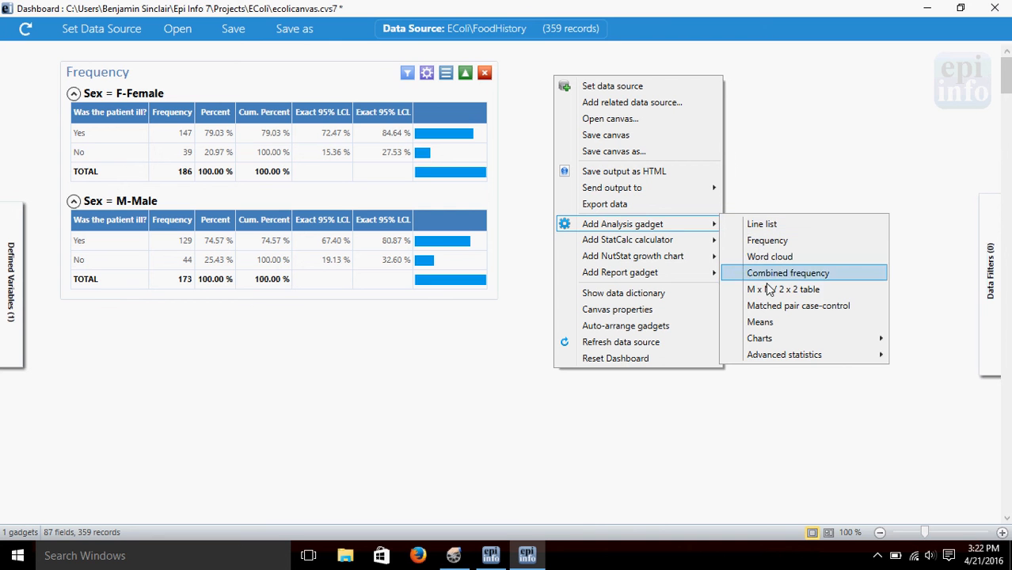
pyautogui.moveTo(771, 289)
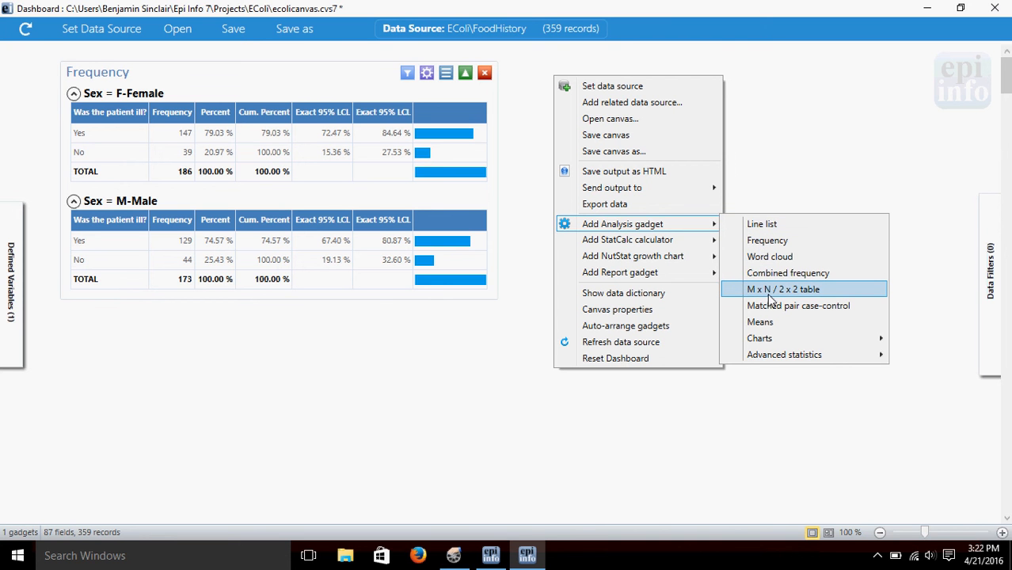
pyautogui.moveTo(796, 291)
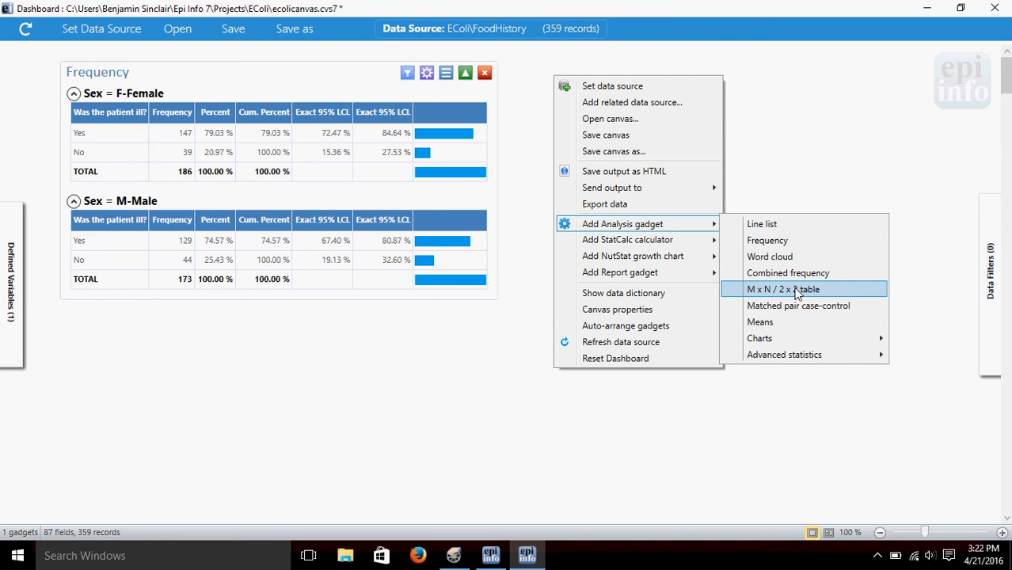
# - Add an MxN / 2x2 crosstabulation gadget beside the frequency results
pyautogui.click(787, 289)
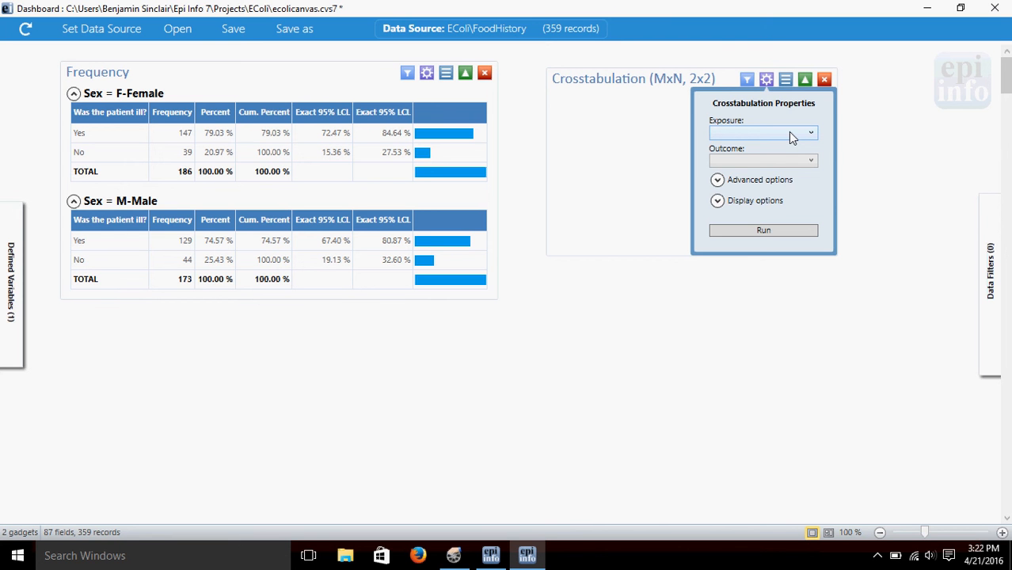
# - Set the crosstabulation's exposure to Sex and browse the outcome list for ILL
pyautogui.click(808, 133)
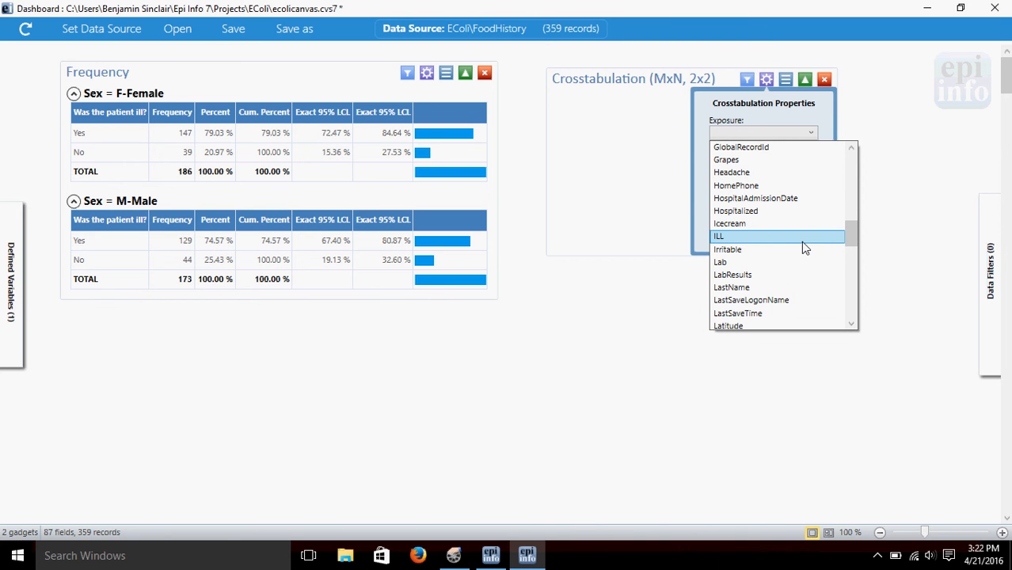
pyautogui.click(727, 236)
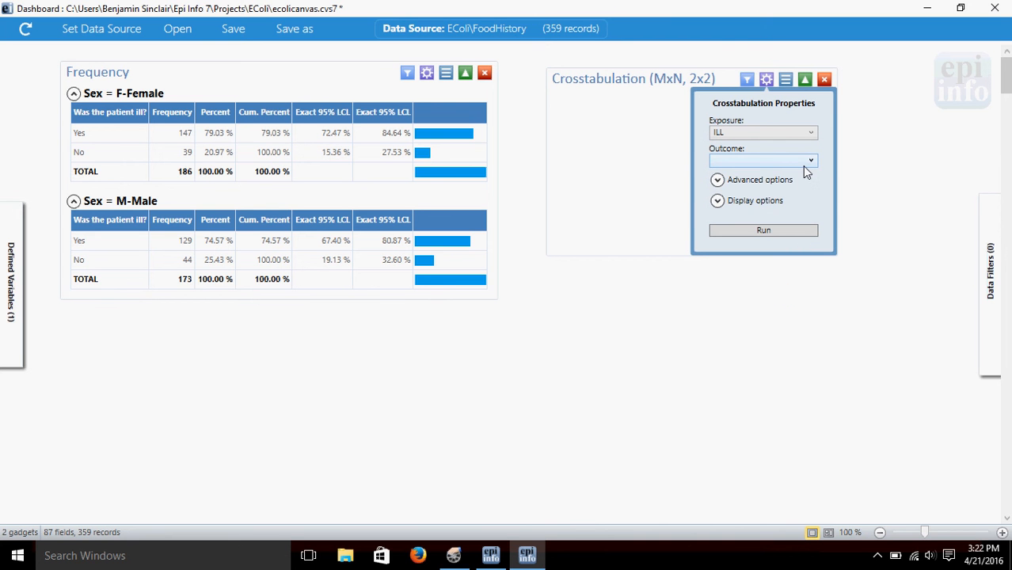
pyautogui.click(807, 160)
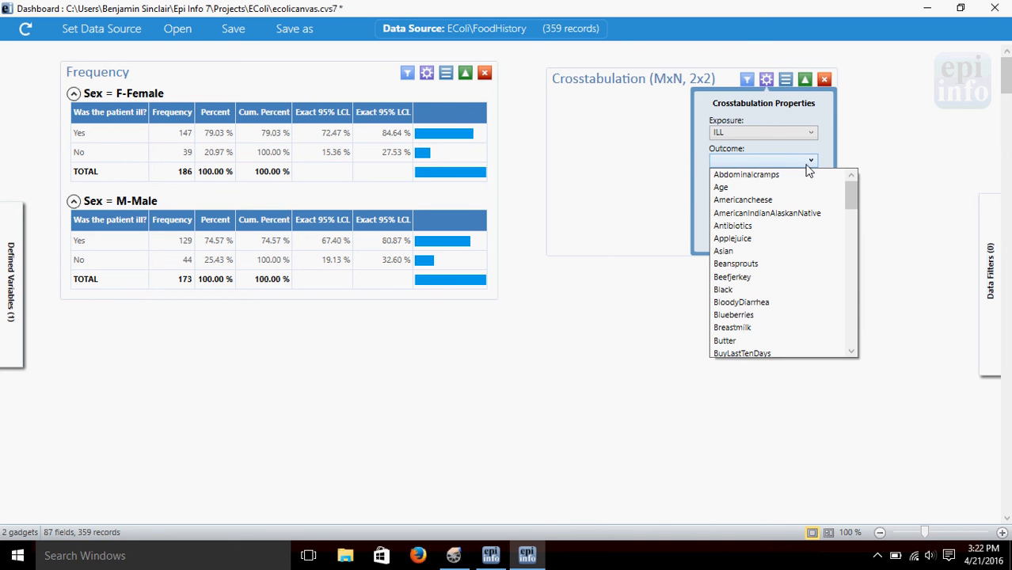
pyautogui.scroll(-3)
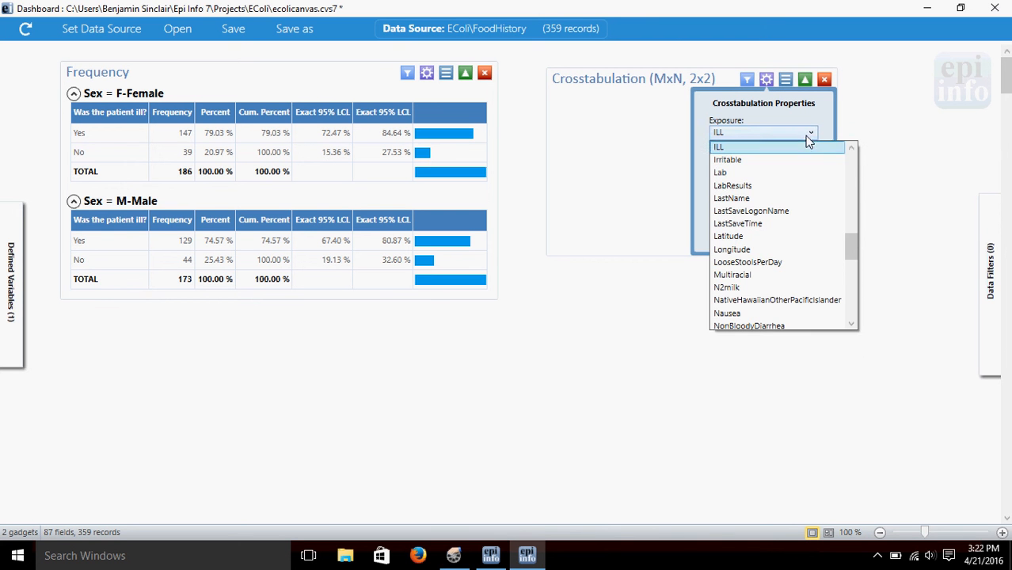
pyautogui.scroll(-3)
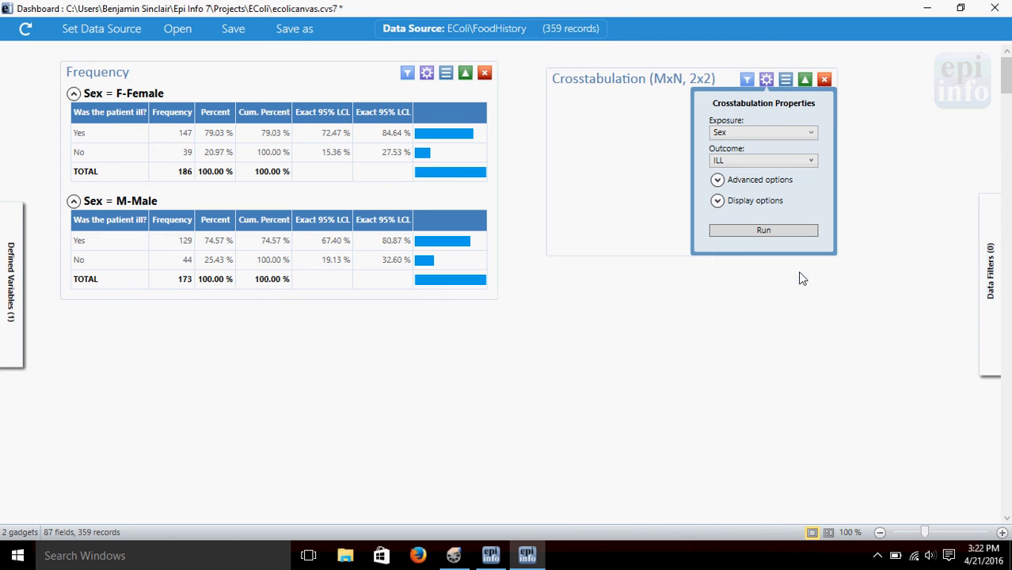
pyautogui.moveTo(542, 291)
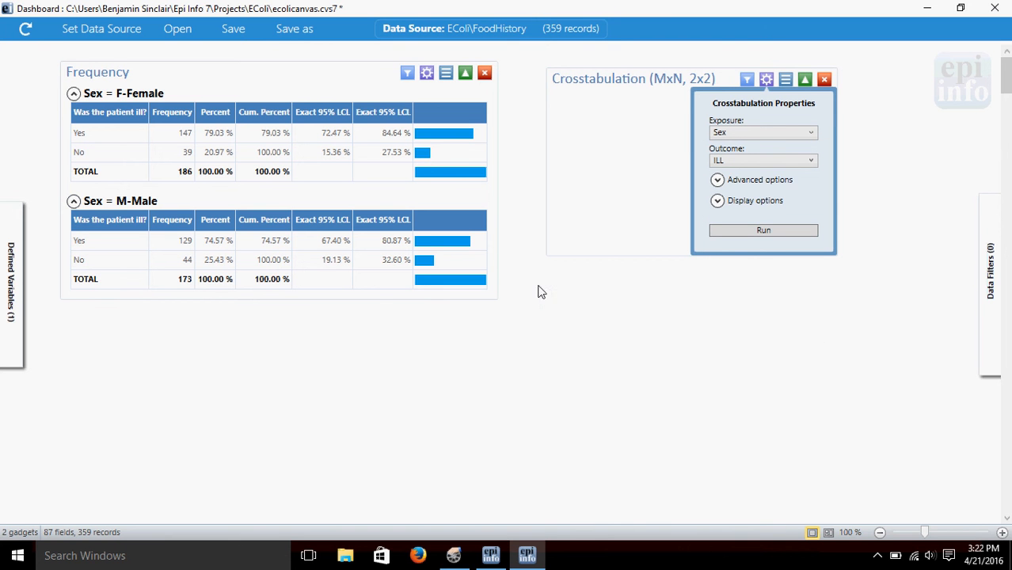
pyautogui.moveTo(671, 228)
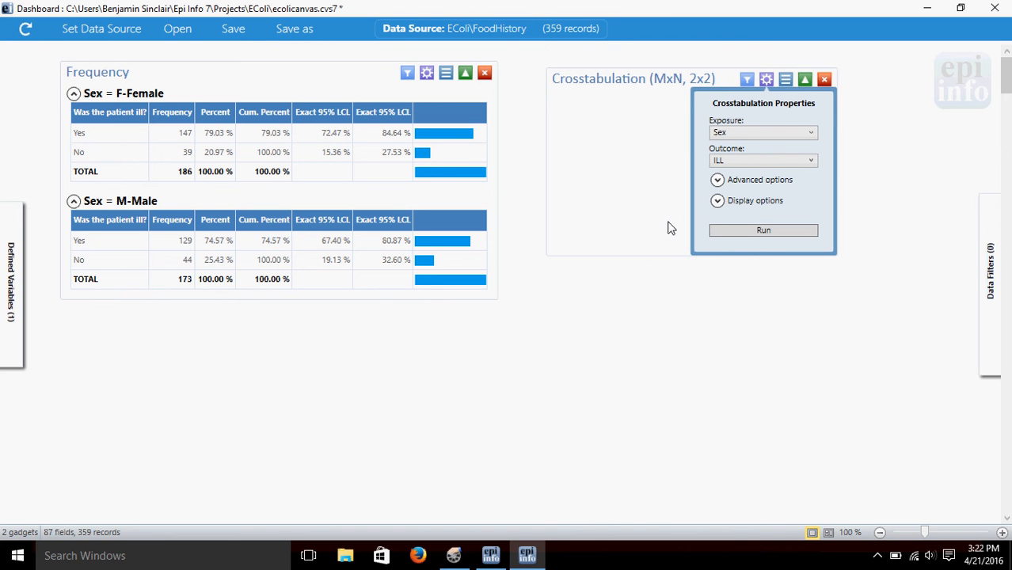
# - Run the Sex-by-ILL 2x2 table (odds ratio 1.2856) and place it below the frequency tables
pyautogui.click(763, 230)
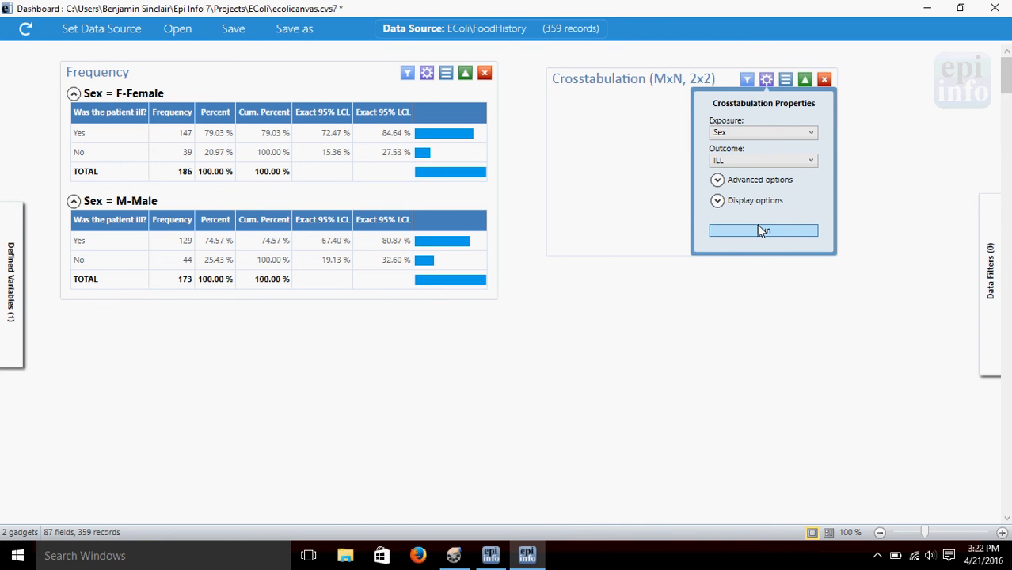
pyautogui.click(764, 231)
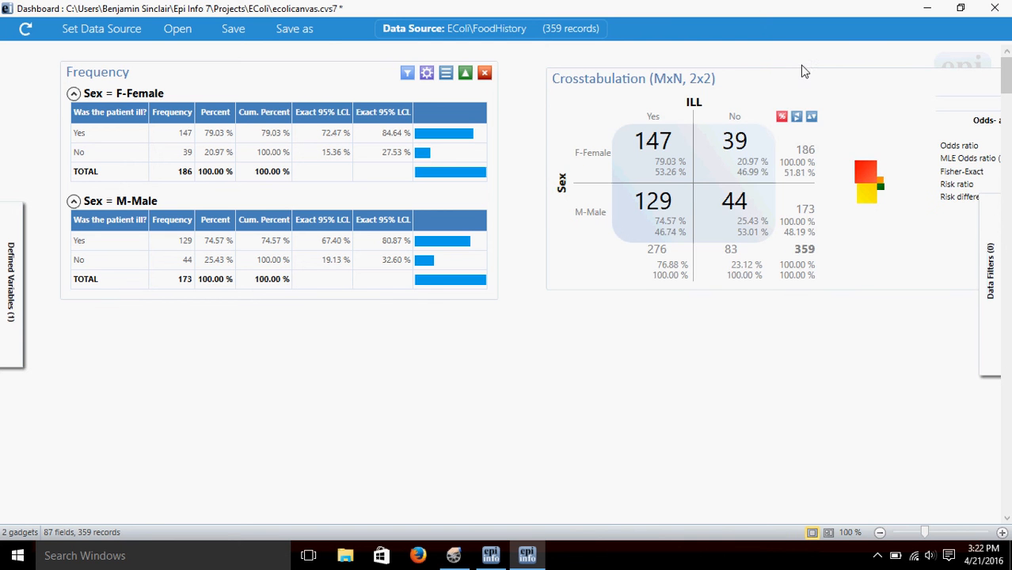
pyautogui.moveTo(633, 78); pyautogui.dragTo(562, 228)
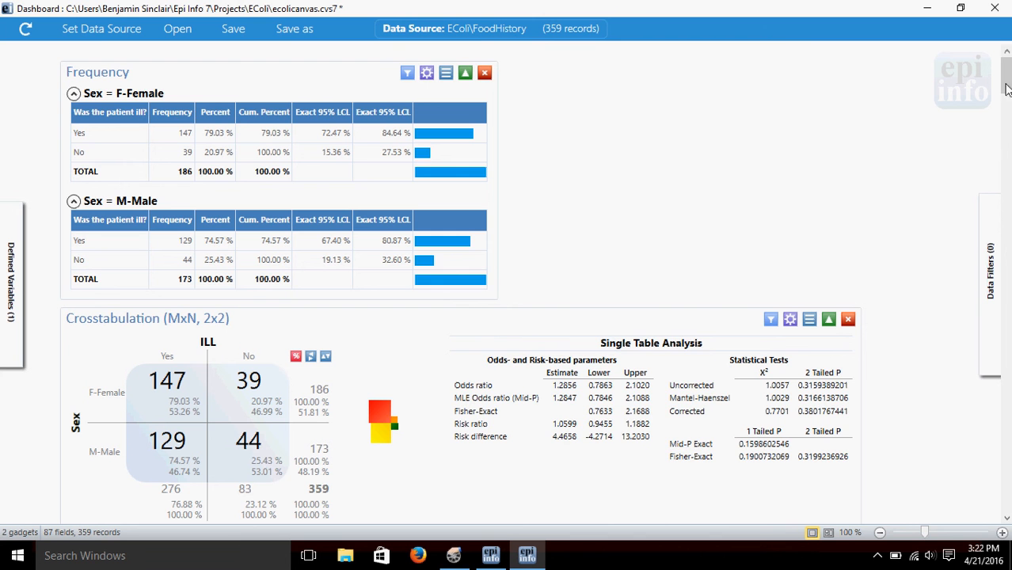
pyautogui.scroll(-3)
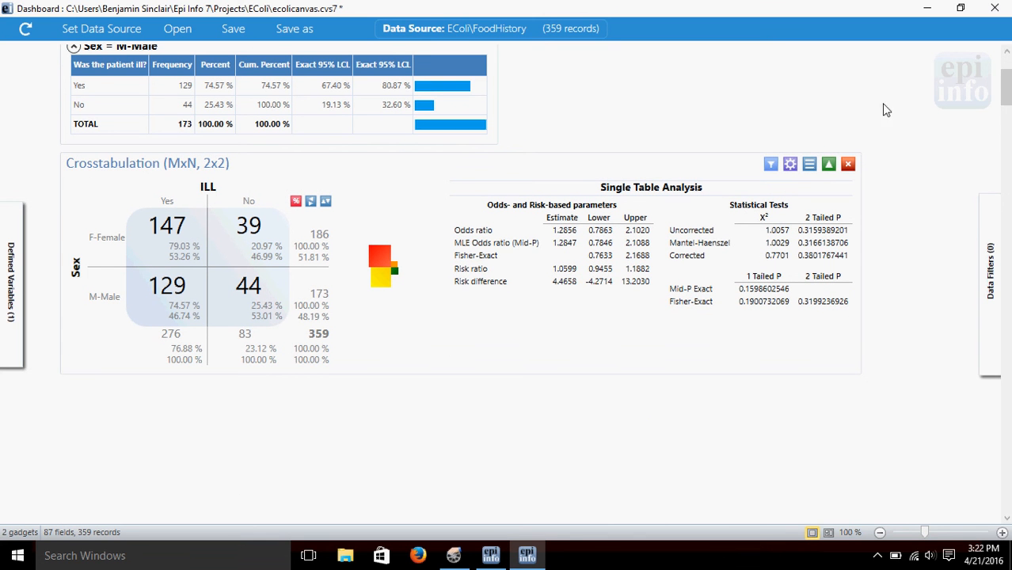
pyautogui.moveTo(294, 439)
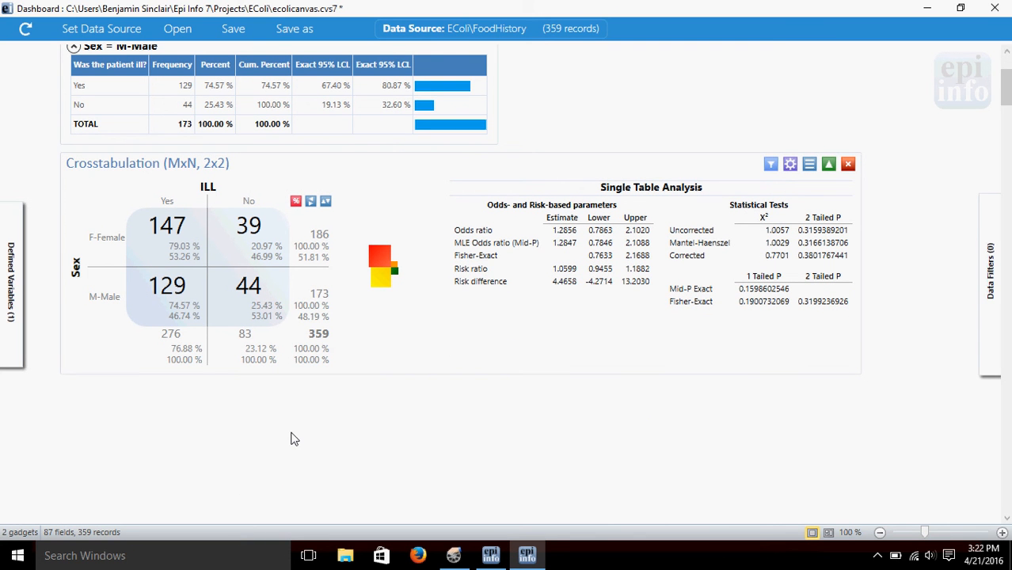
pyautogui.moveTo(168, 257)
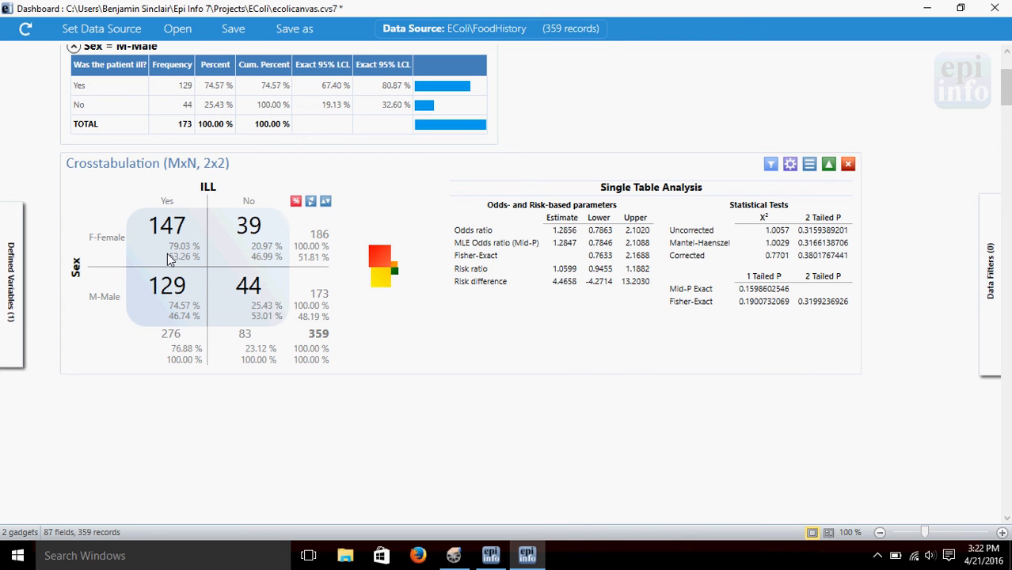
pyautogui.moveTo(168, 219)
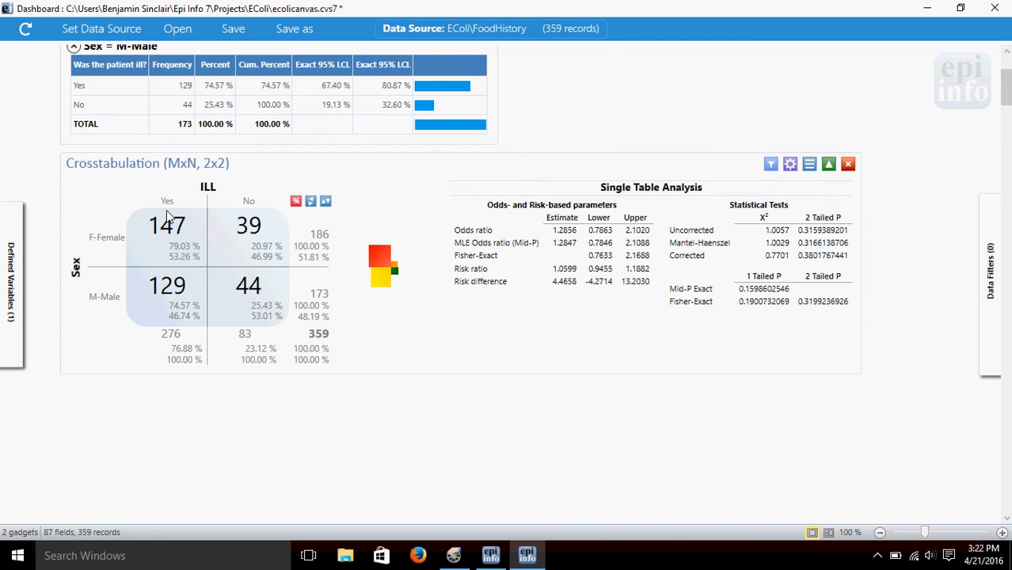
pyautogui.moveTo(203, 282)
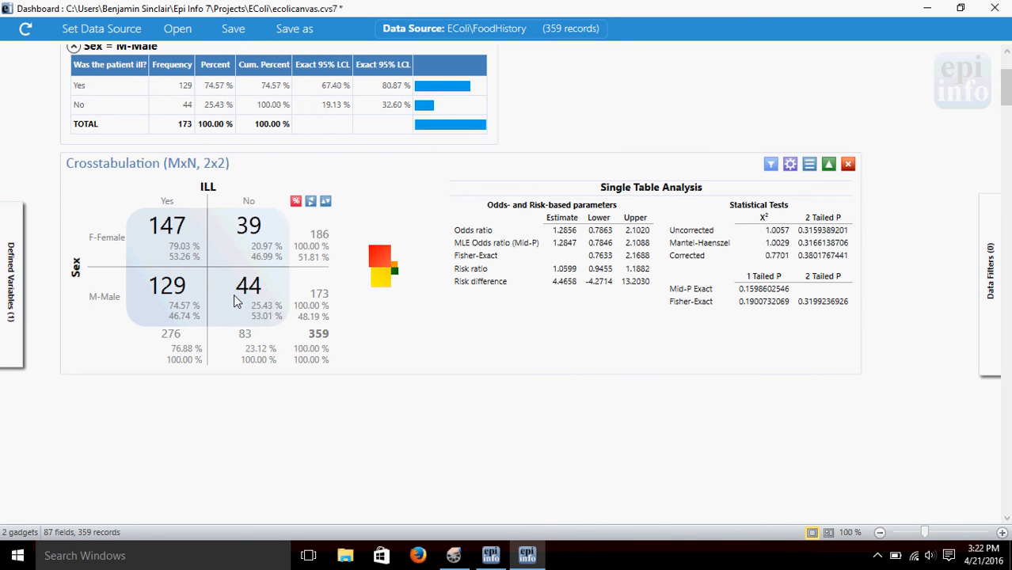
pyautogui.moveTo(193, 245)
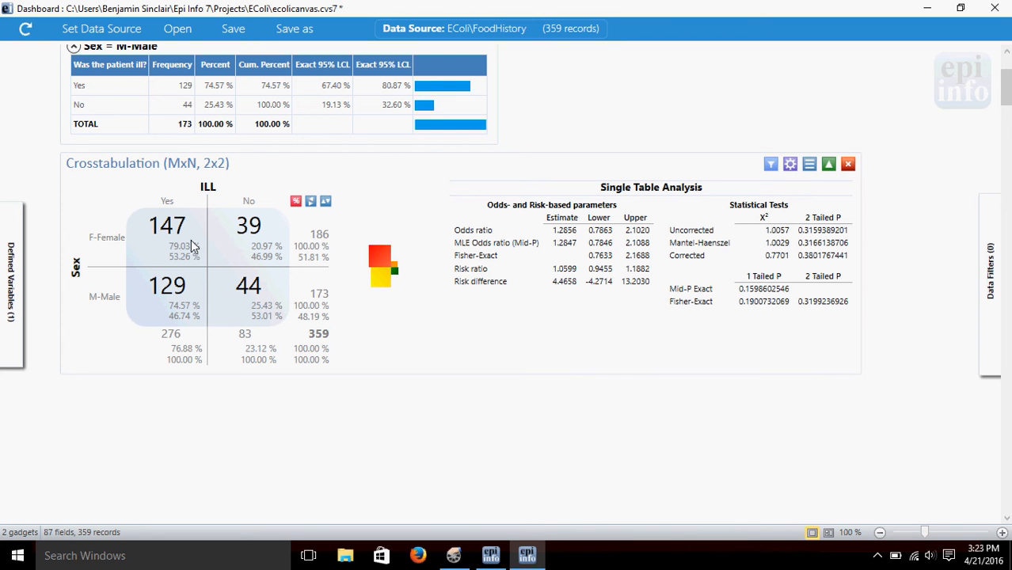
pyautogui.moveTo(293, 251)
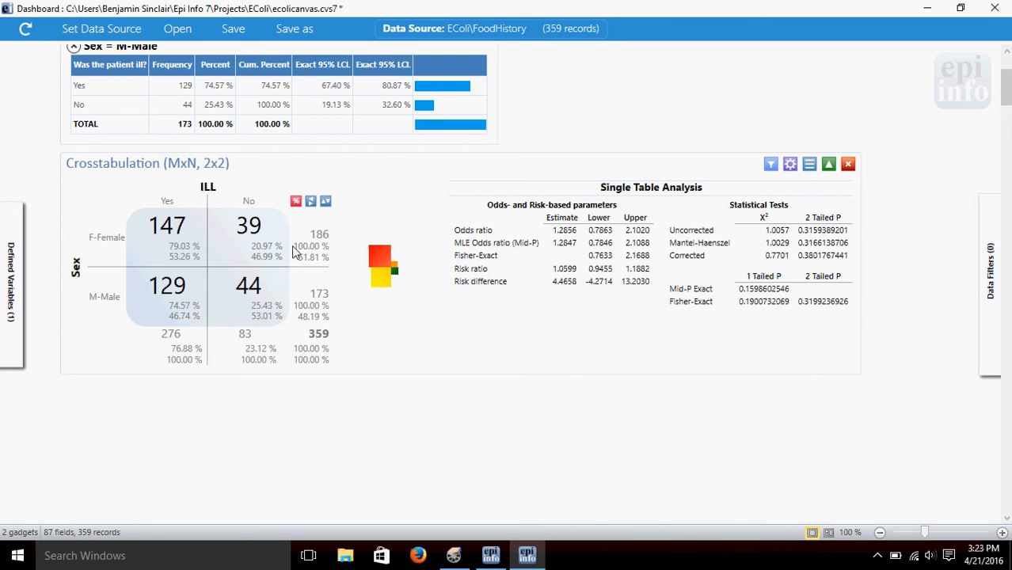
pyautogui.moveTo(190, 252)
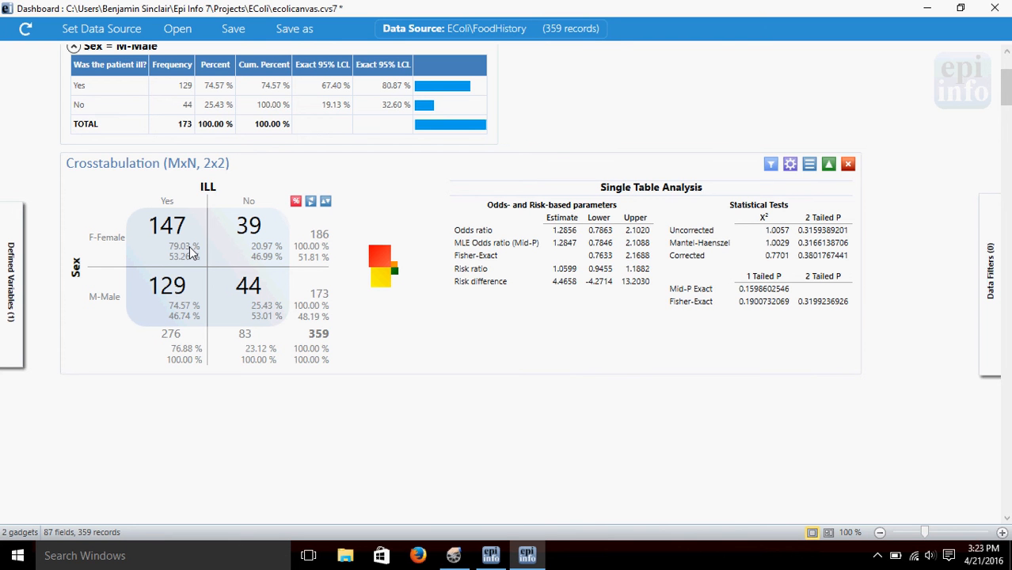
pyautogui.moveTo(425, 438)
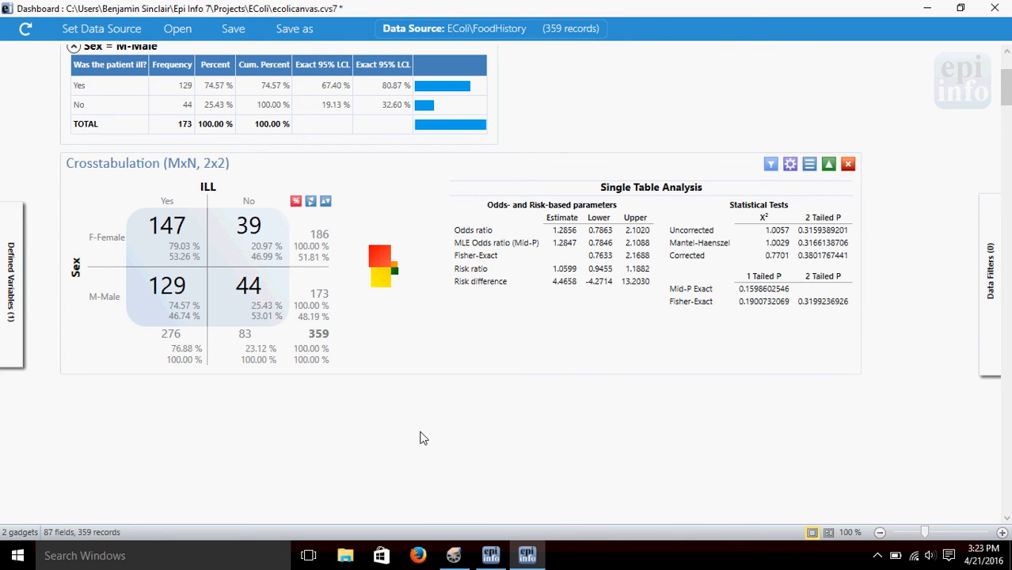
pyautogui.moveTo(542, 411)
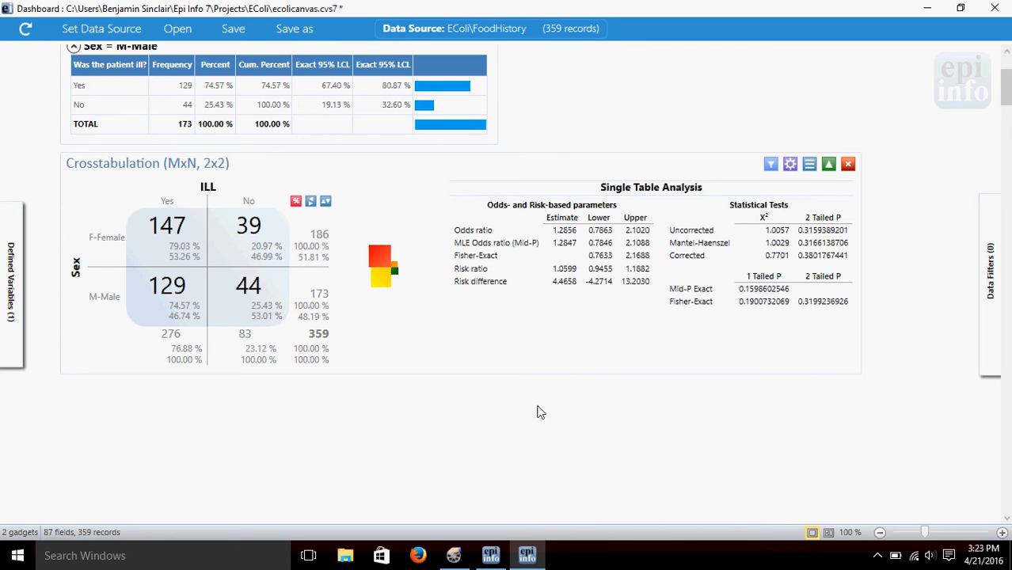
pyautogui.moveTo(506, 230)
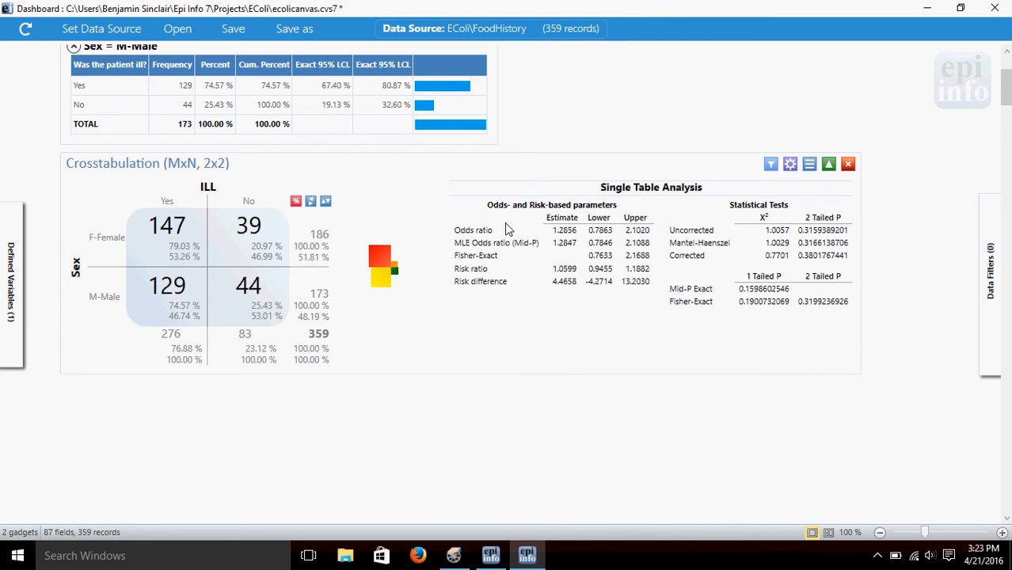
pyautogui.moveTo(518, 247)
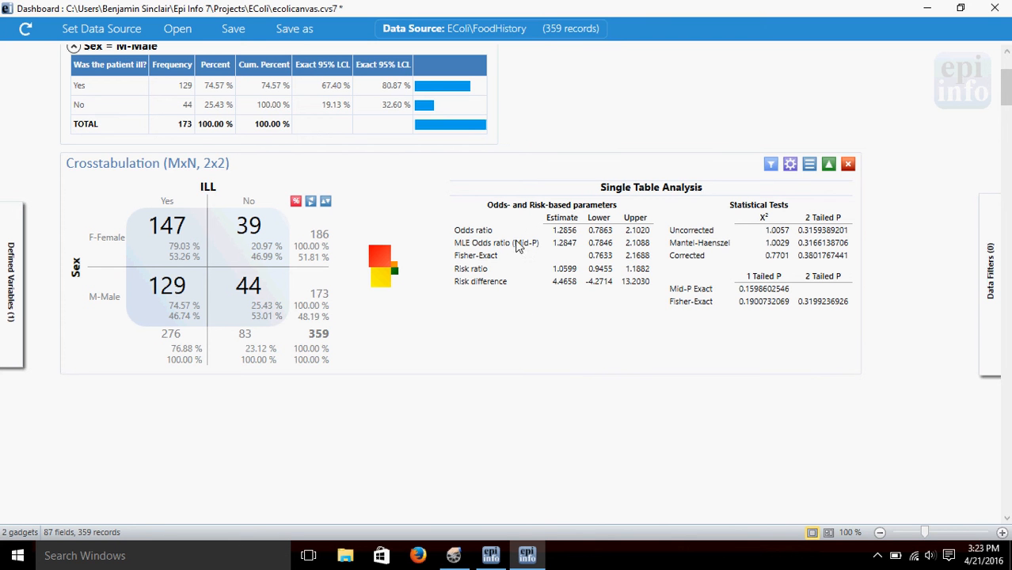
pyautogui.moveTo(466, 240)
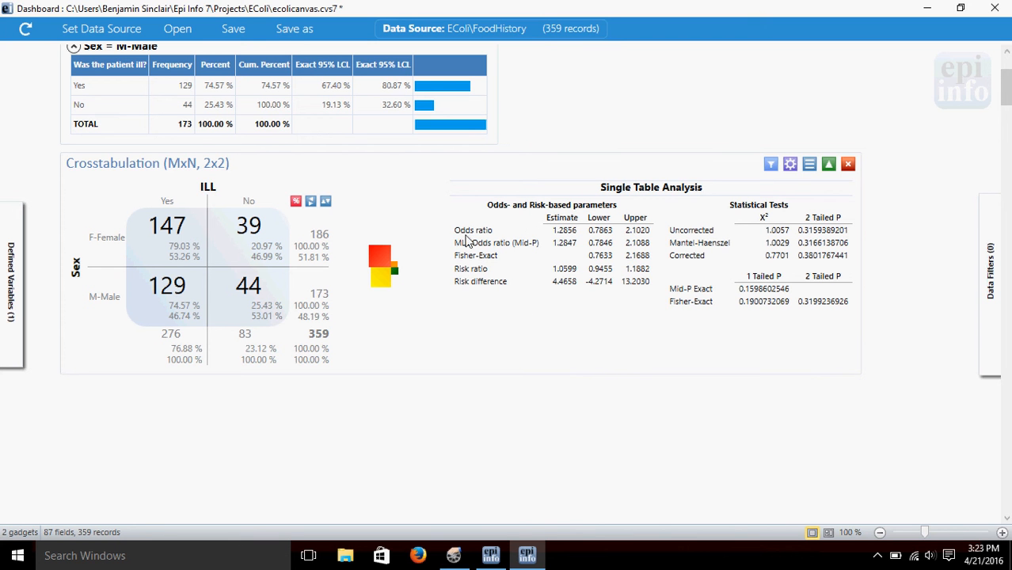
pyautogui.moveTo(500, 298)
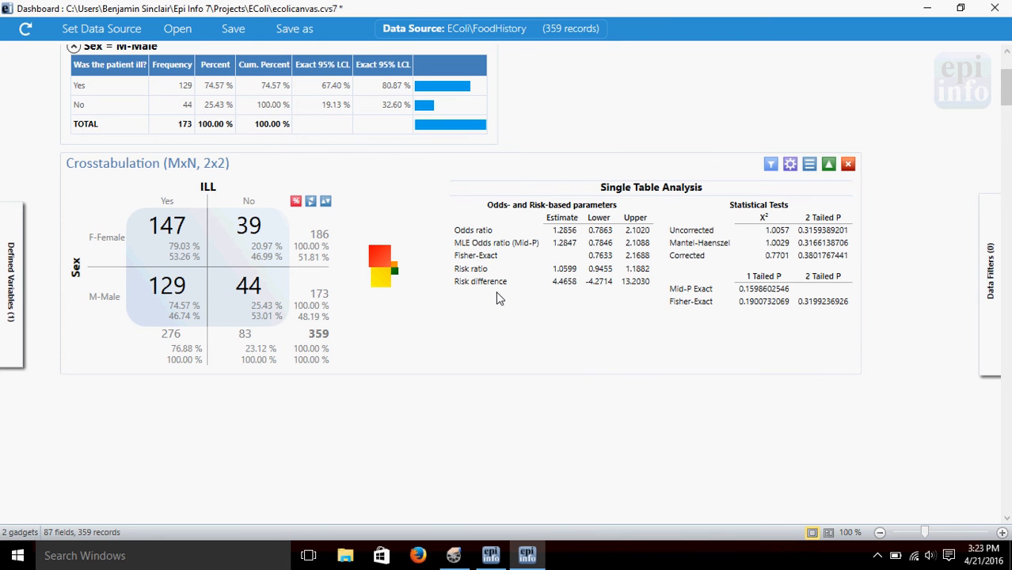
pyautogui.moveTo(797, 356)
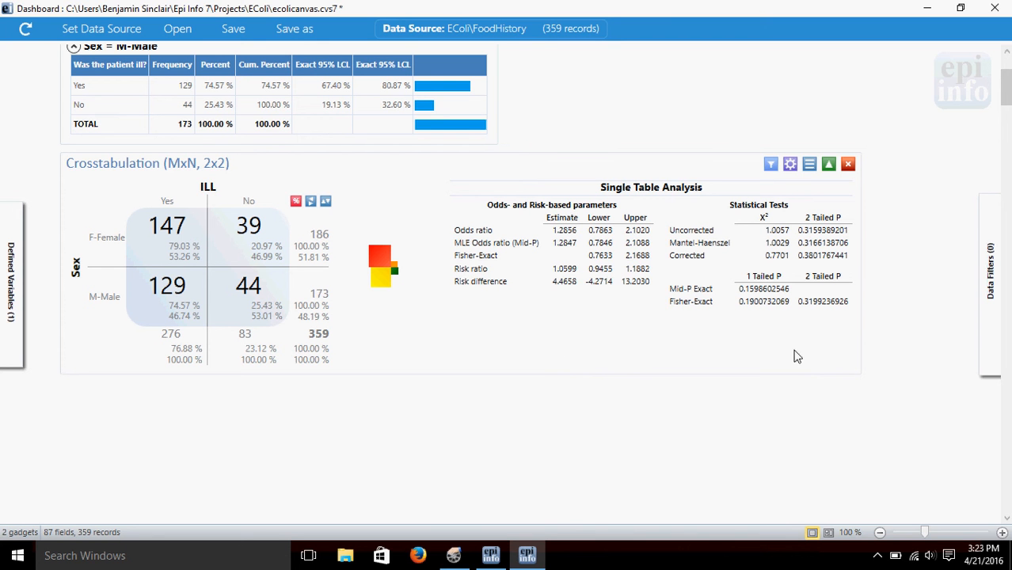
pyautogui.moveTo(710, 215)
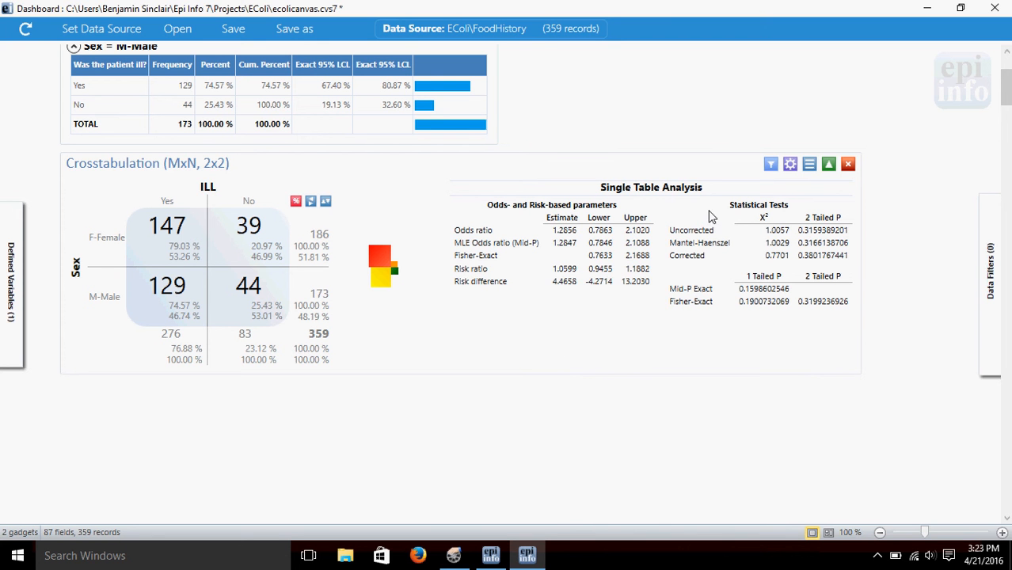
pyautogui.moveTo(783, 204)
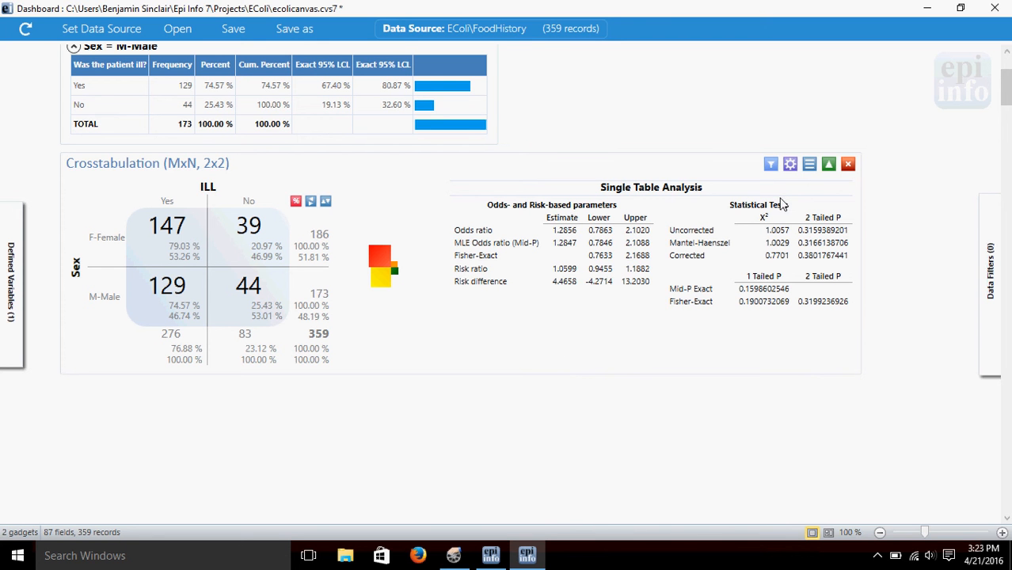
pyautogui.moveTo(746, 238)
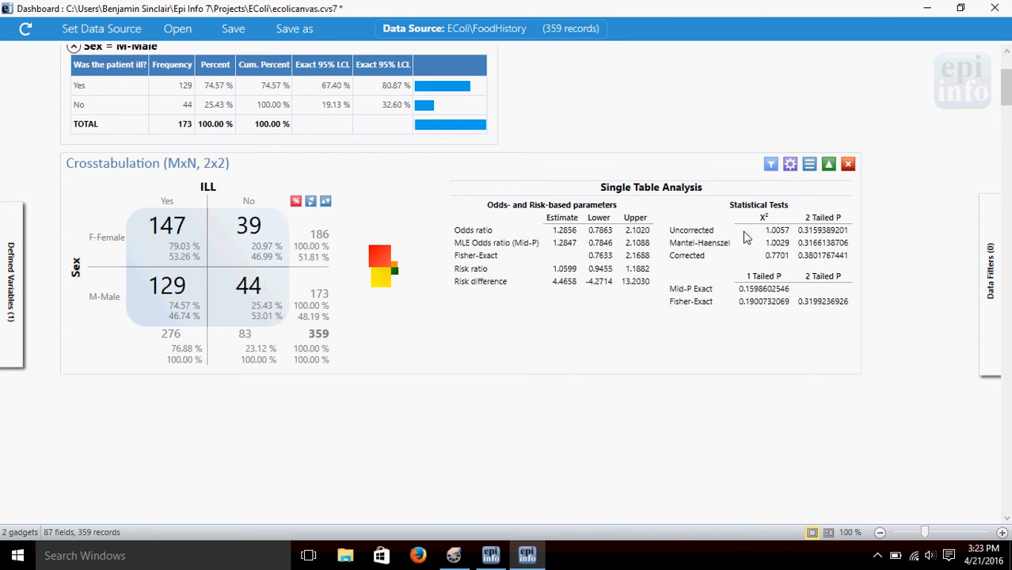
pyautogui.moveTo(764, 245)
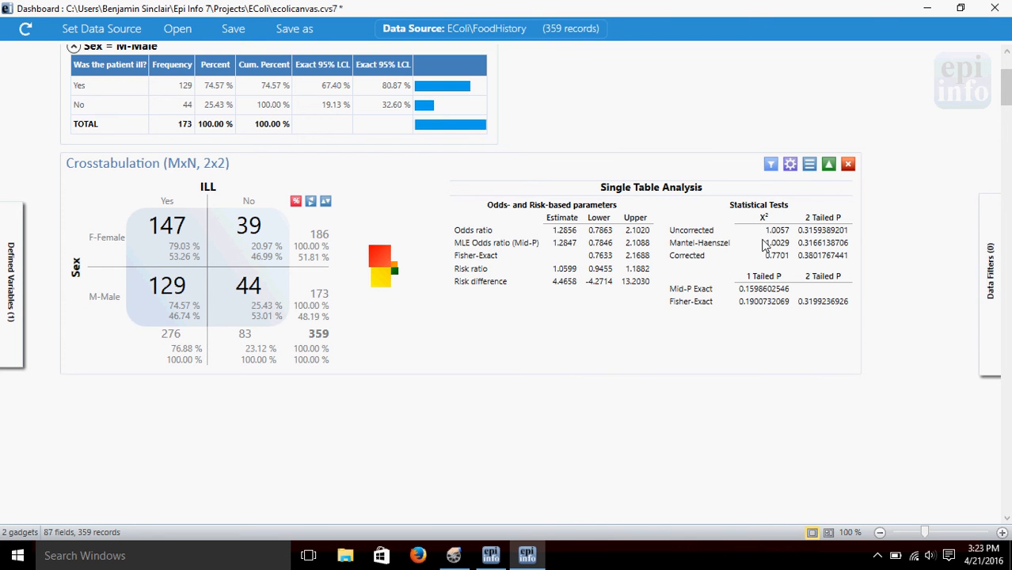
pyautogui.moveTo(782, 237)
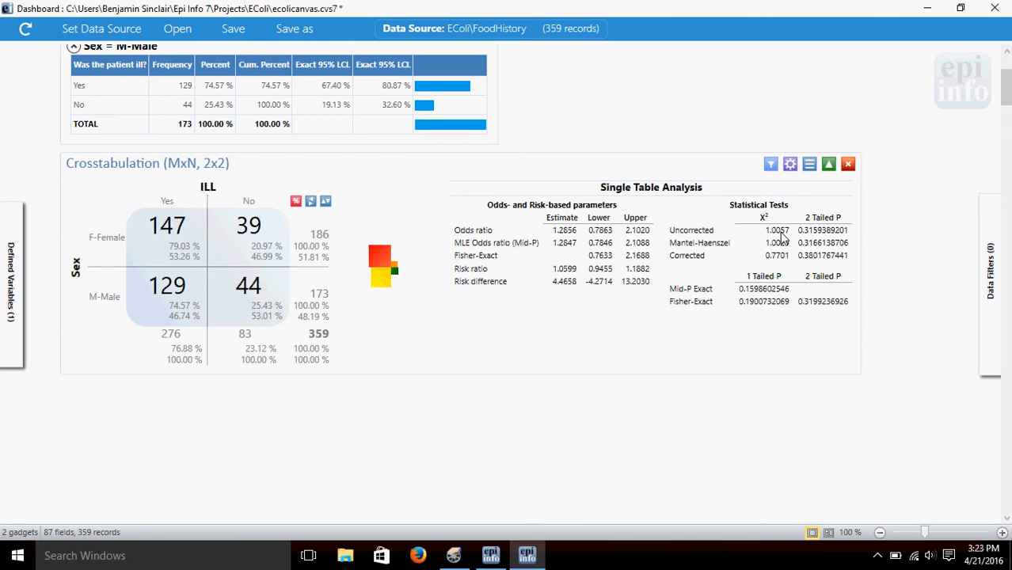
pyautogui.moveTo(594, 399)
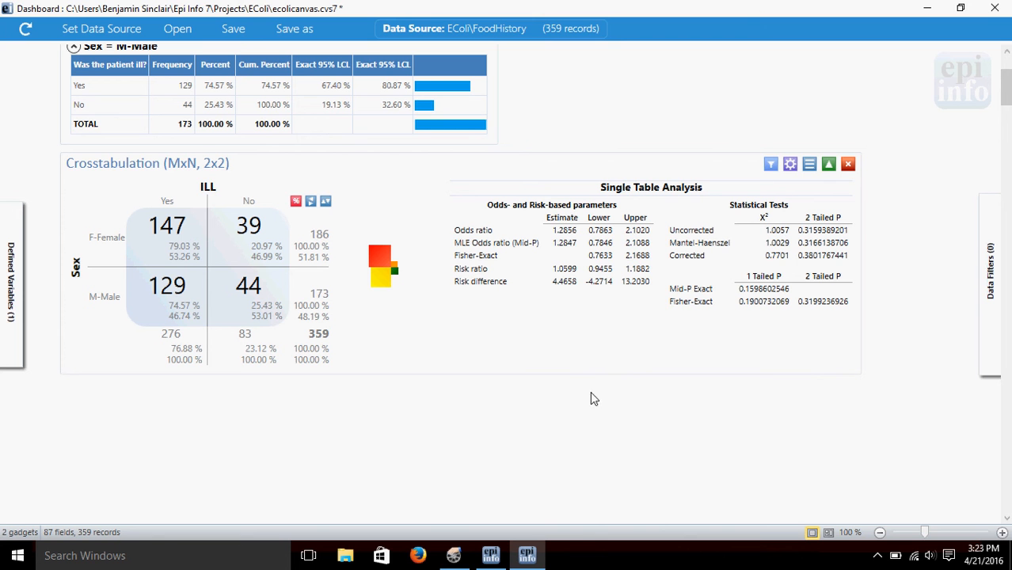
pyautogui.moveTo(784, 244)
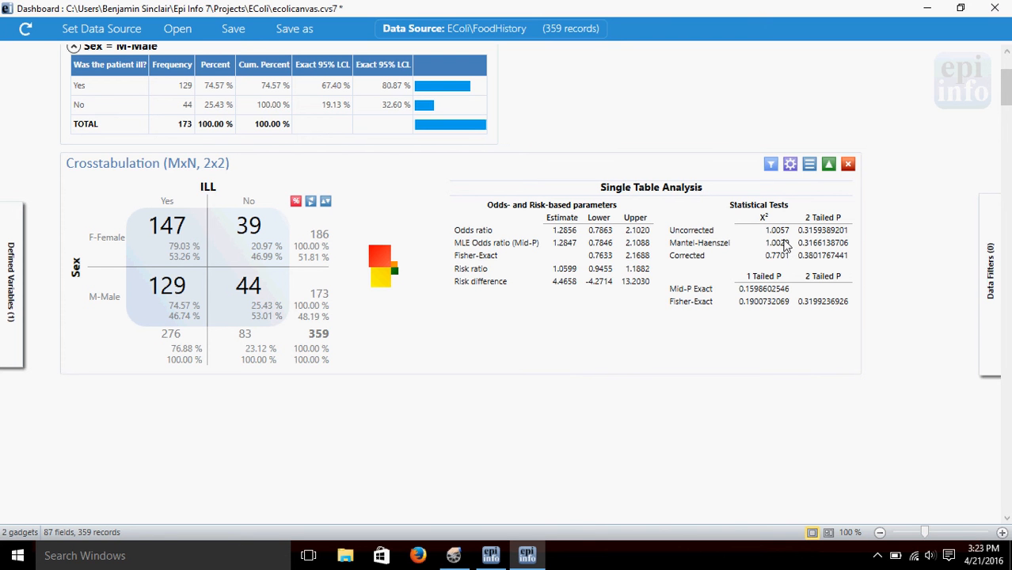
pyautogui.moveTo(849, 229)
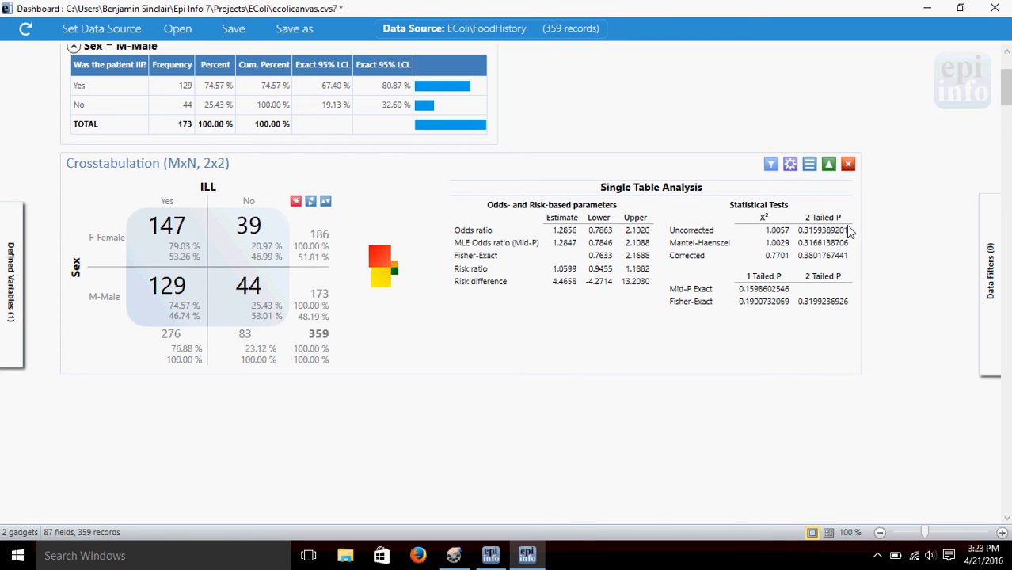
pyautogui.moveTo(884, 285)
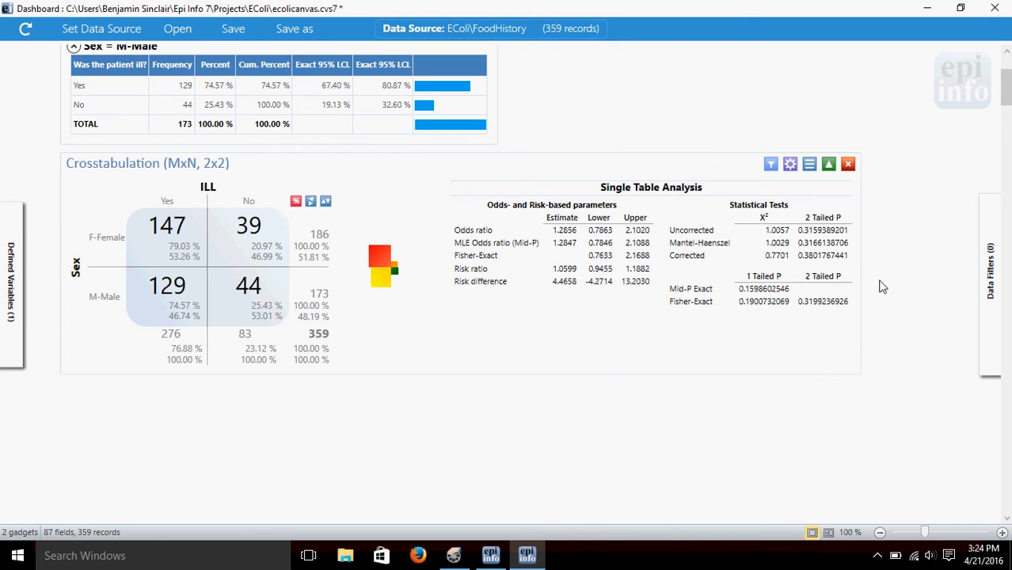
pyautogui.moveTo(734, 209)
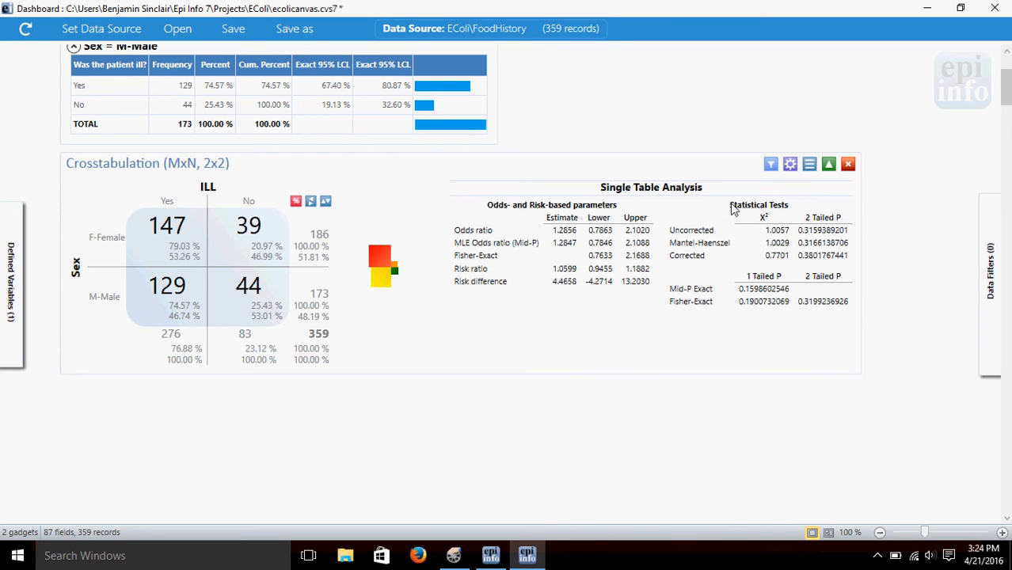
pyautogui.moveTo(527, 404)
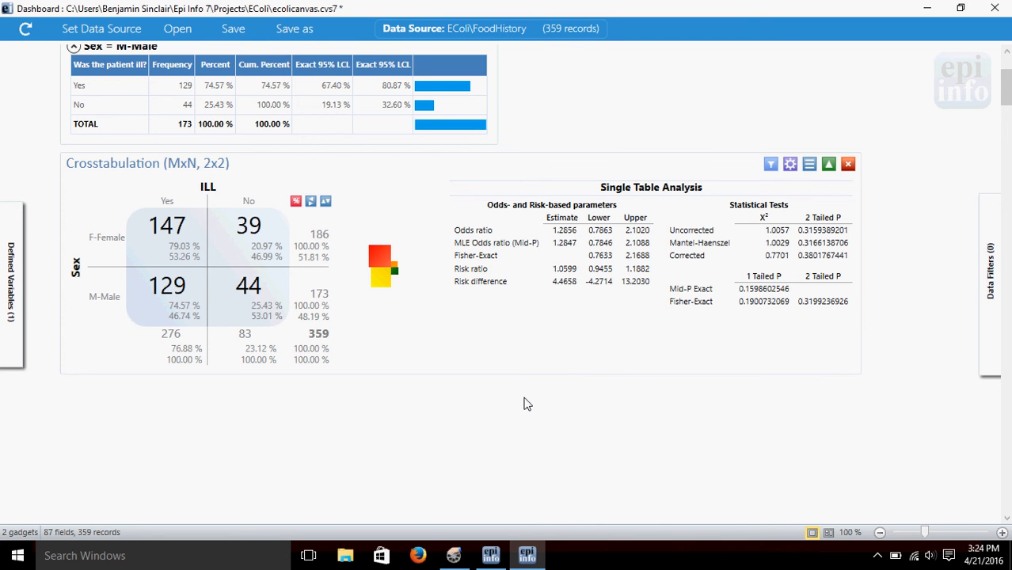
pyautogui.moveTo(513, 483)
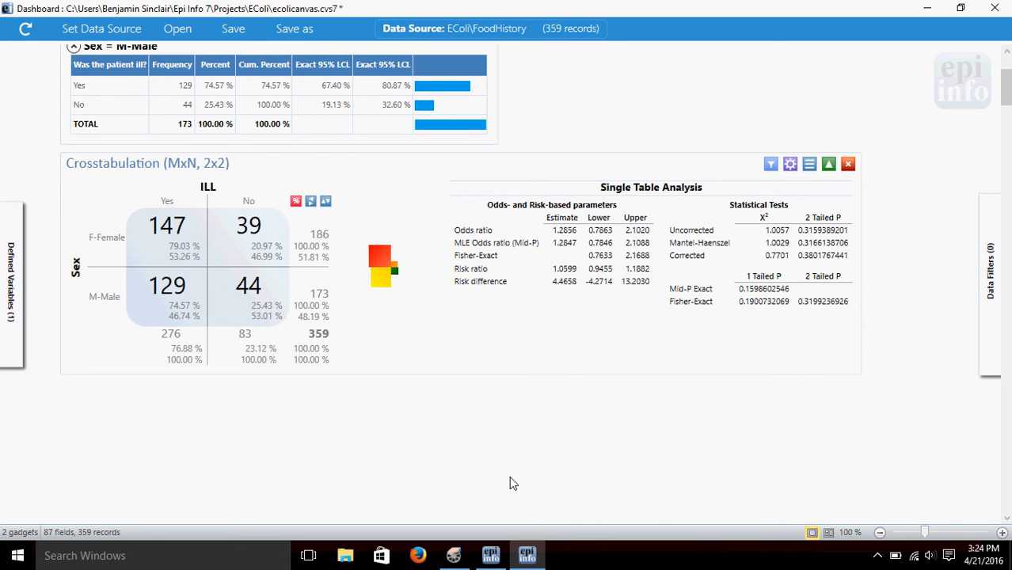
pyautogui.moveTo(871, 389)
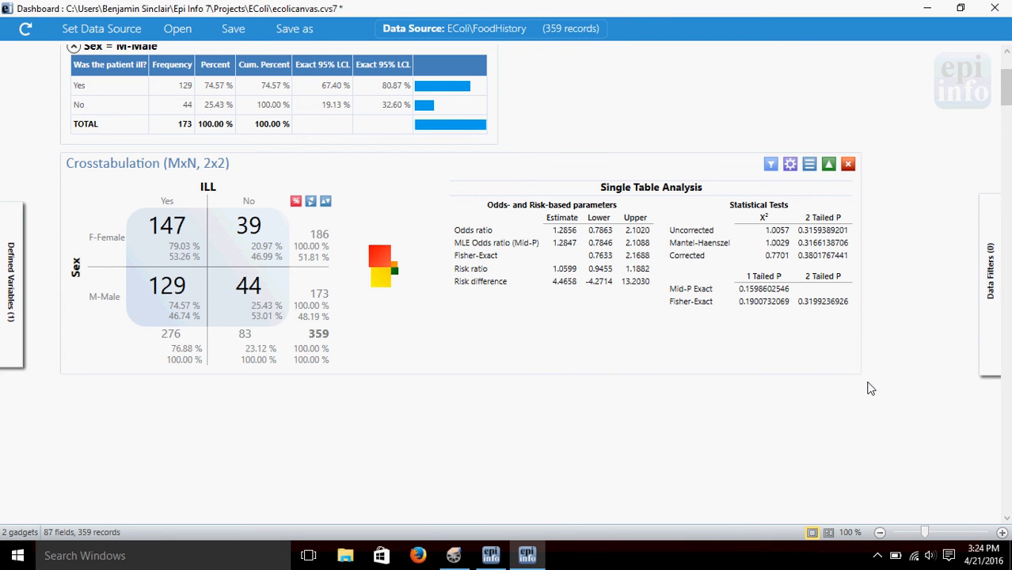